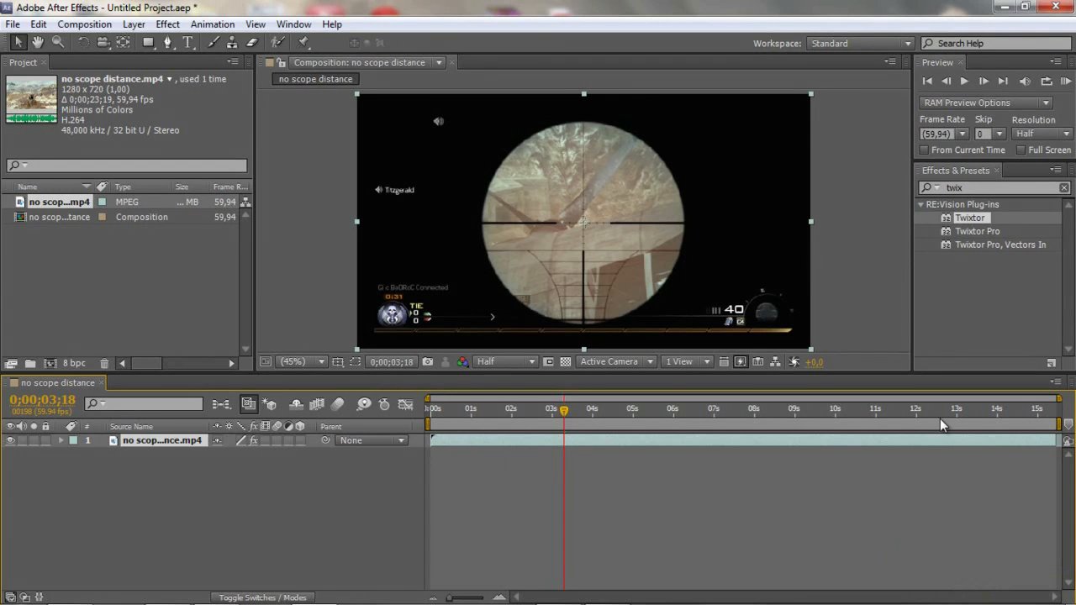
mouse_move(462, 361)
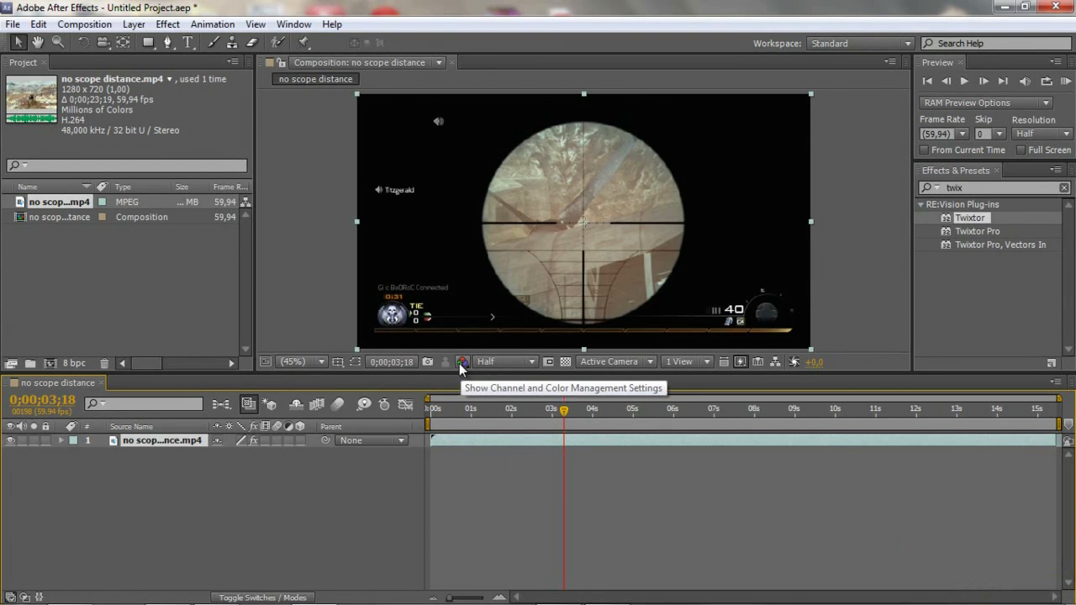
mouse_move(446, 361)
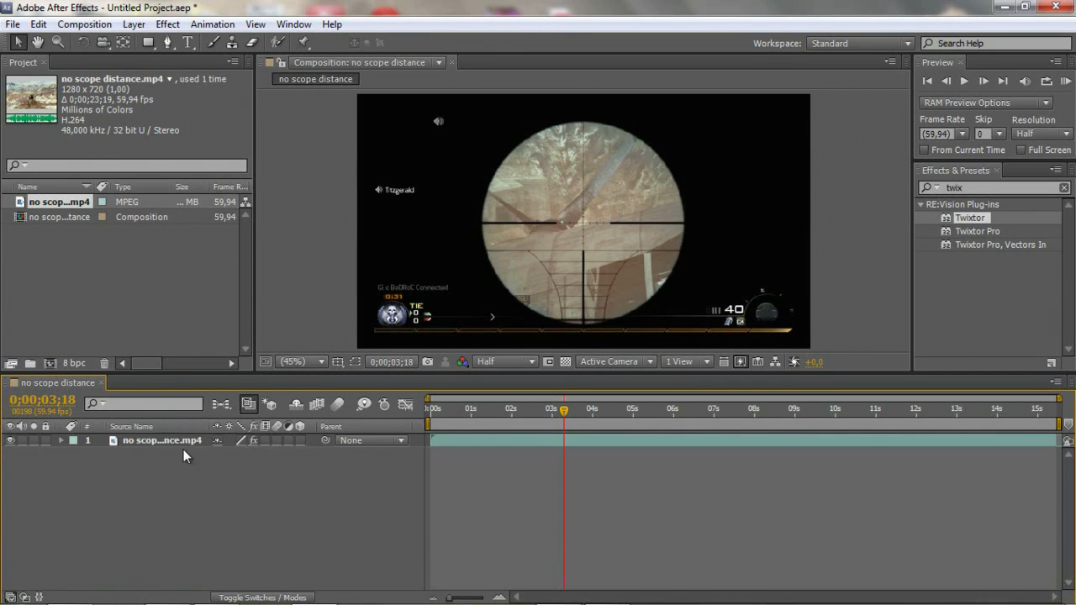
Select the sniper gameplay clip layer in the 'no scope distance' timeline
left_click(162, 440)
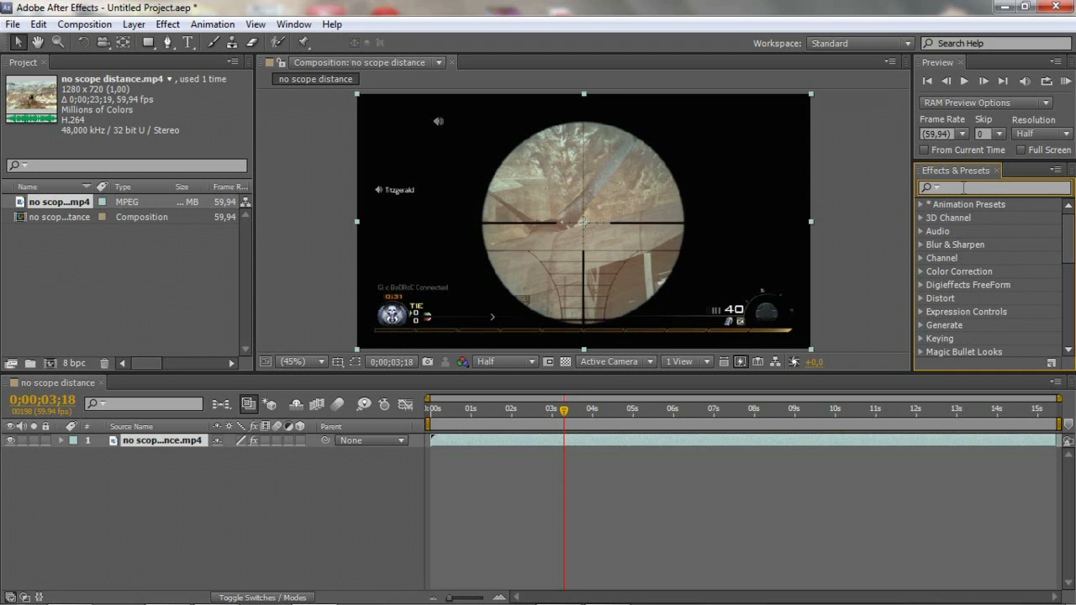
Search effects for 'twix', try applying Twixtor, then return to the Project panel
type("tw")
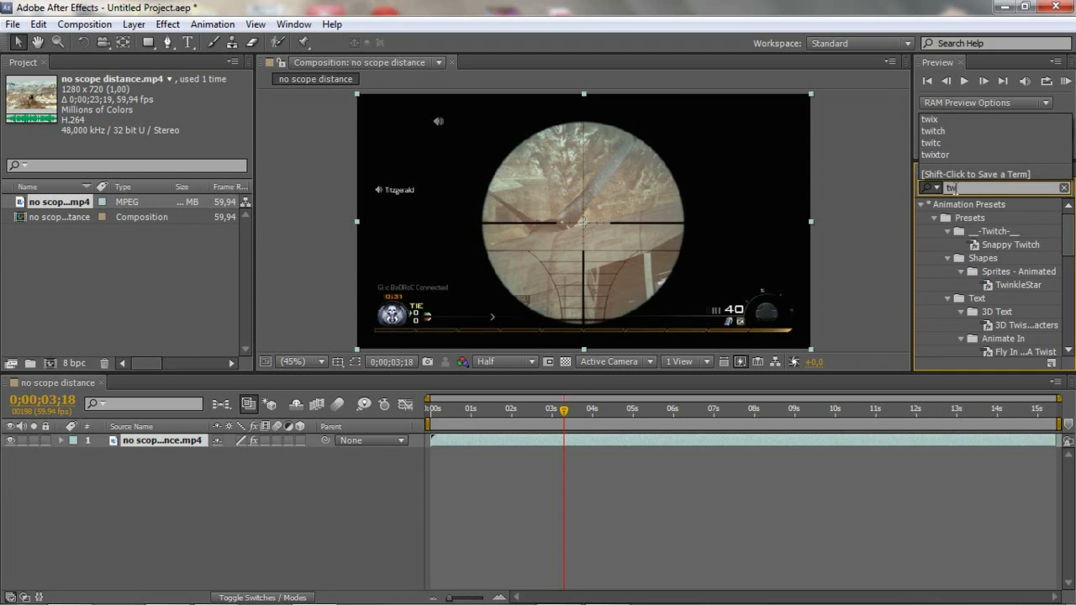
type("twix")
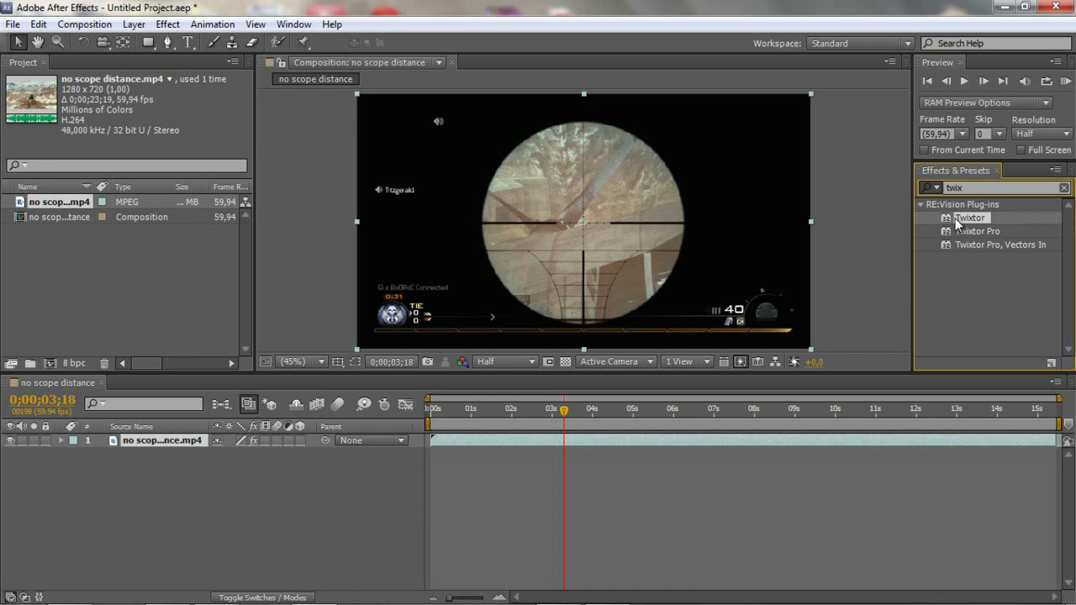
double_click(970, 218)
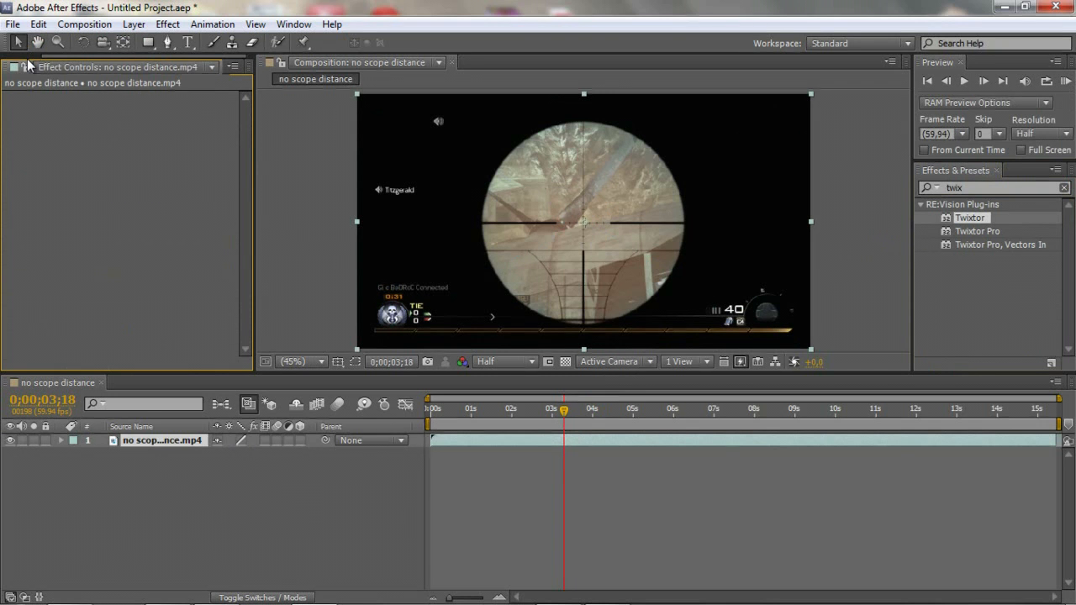
left_click(23, 66)
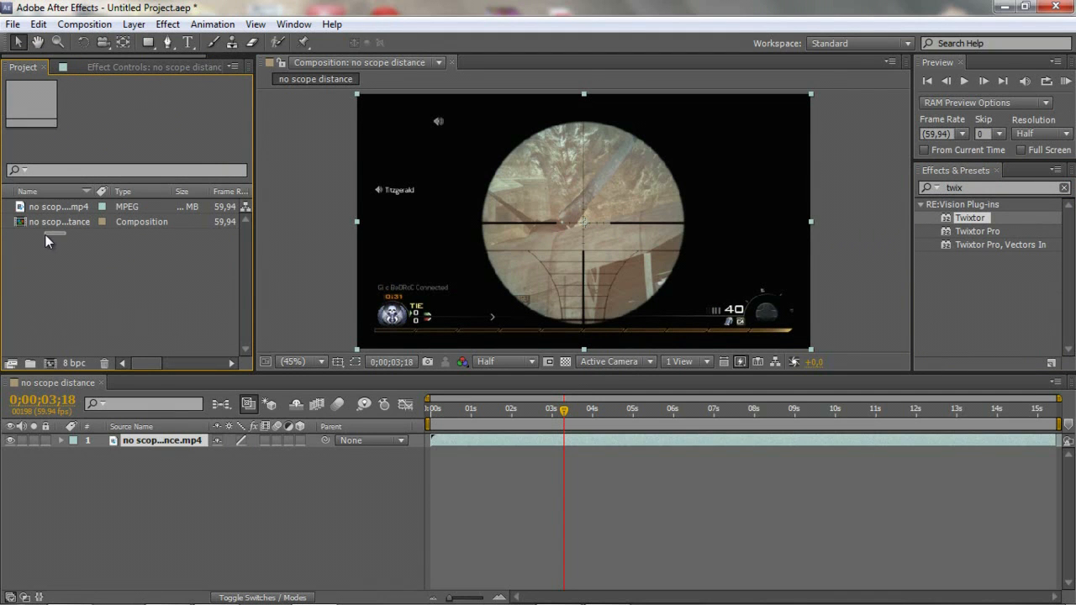
View the mp4's 59.94 fps info and open the composition's settings
left_click(59, 206)
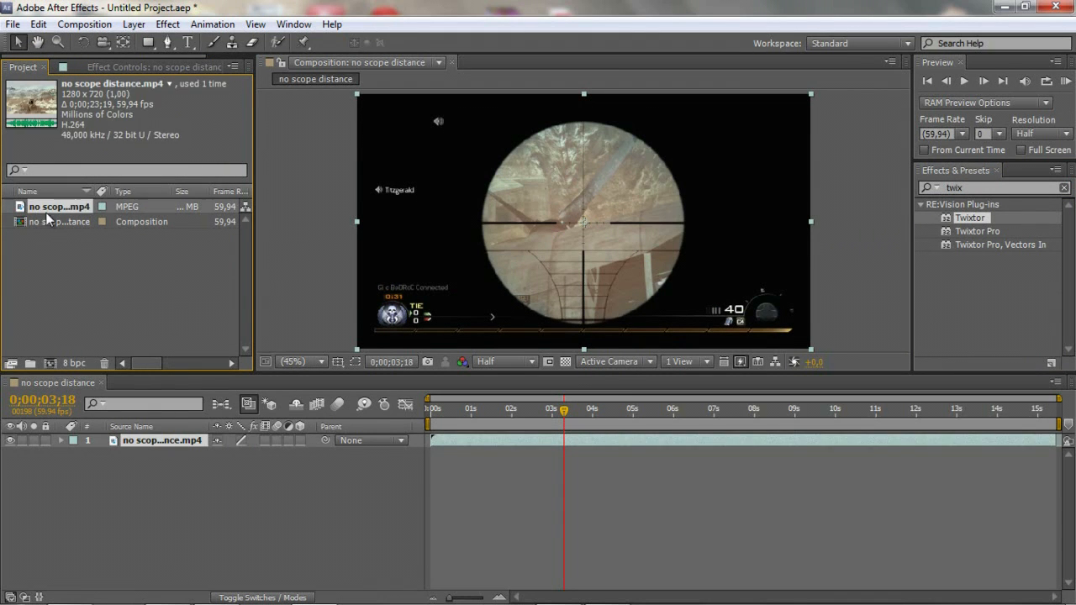
mouse_move(130, 112)
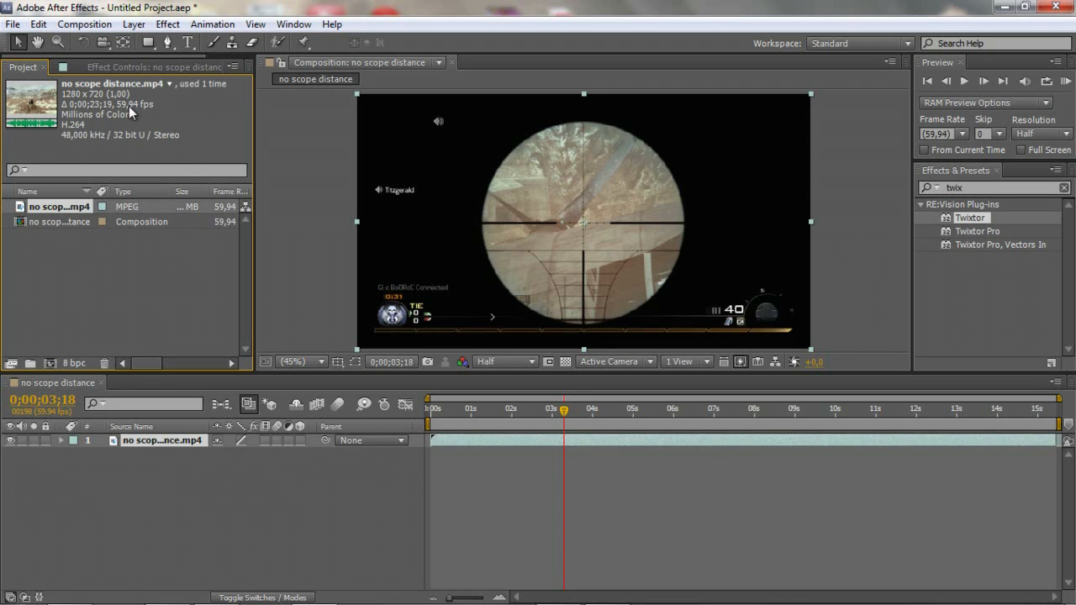
mouse_move(124, 111)
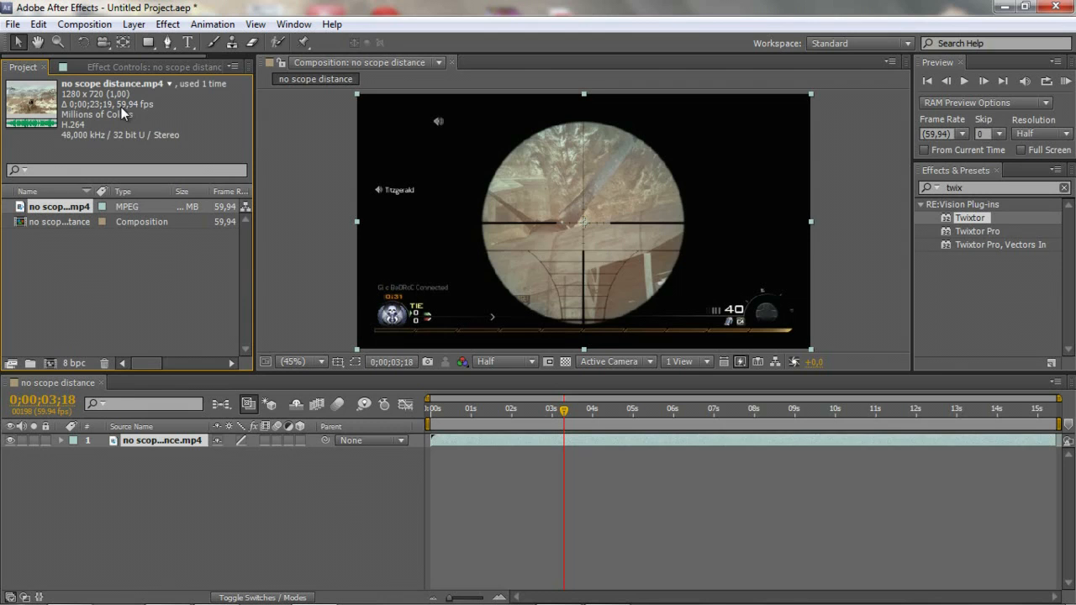
mouse_move(150, 113)
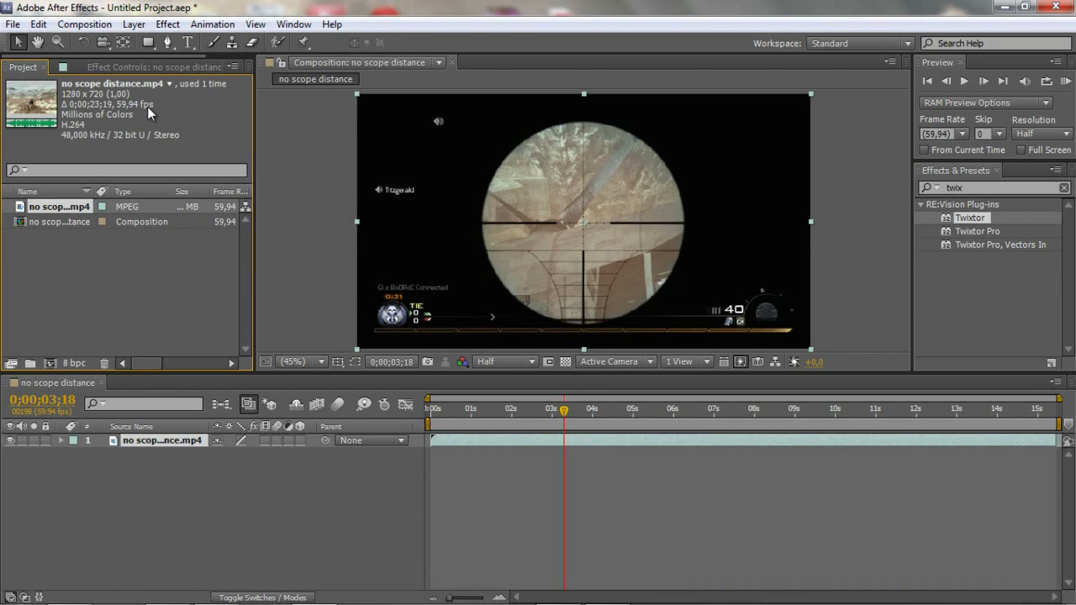
mouse_move(154, 115)
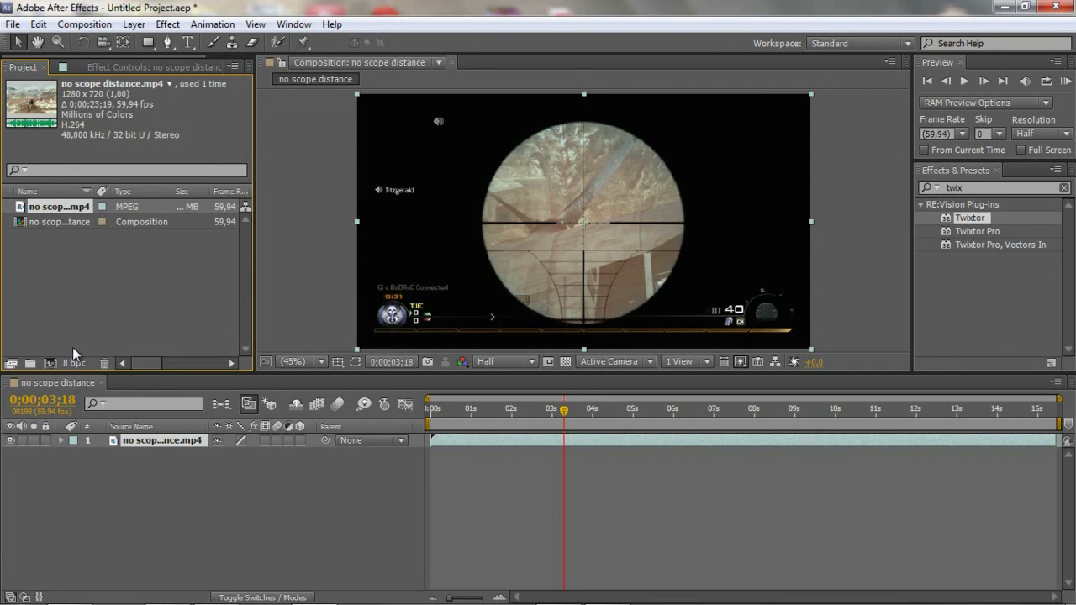
mouse_move(125, 114)
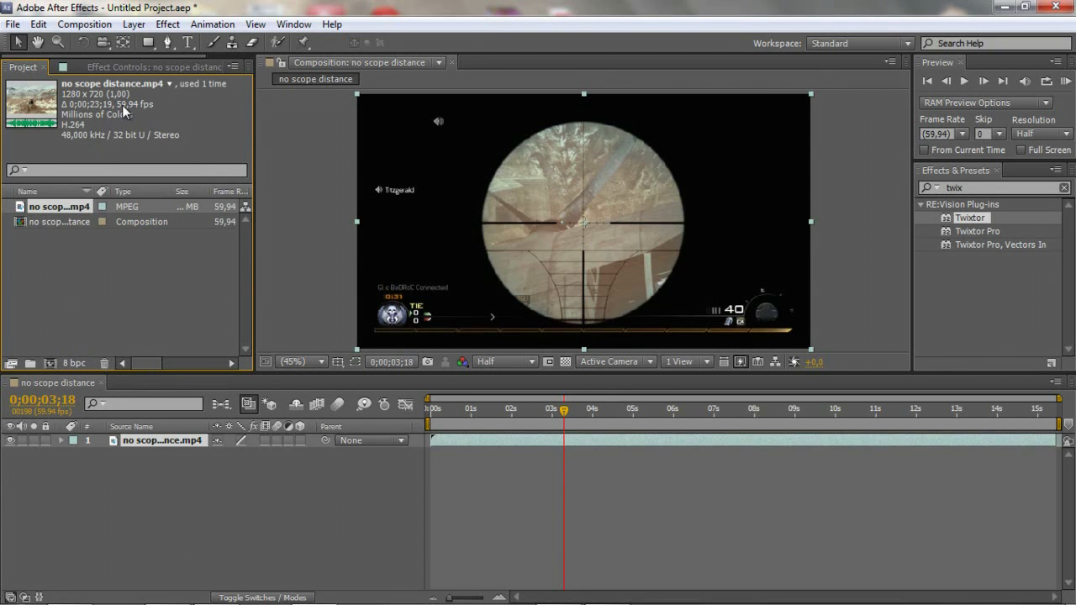
mouse_move(141, 124)
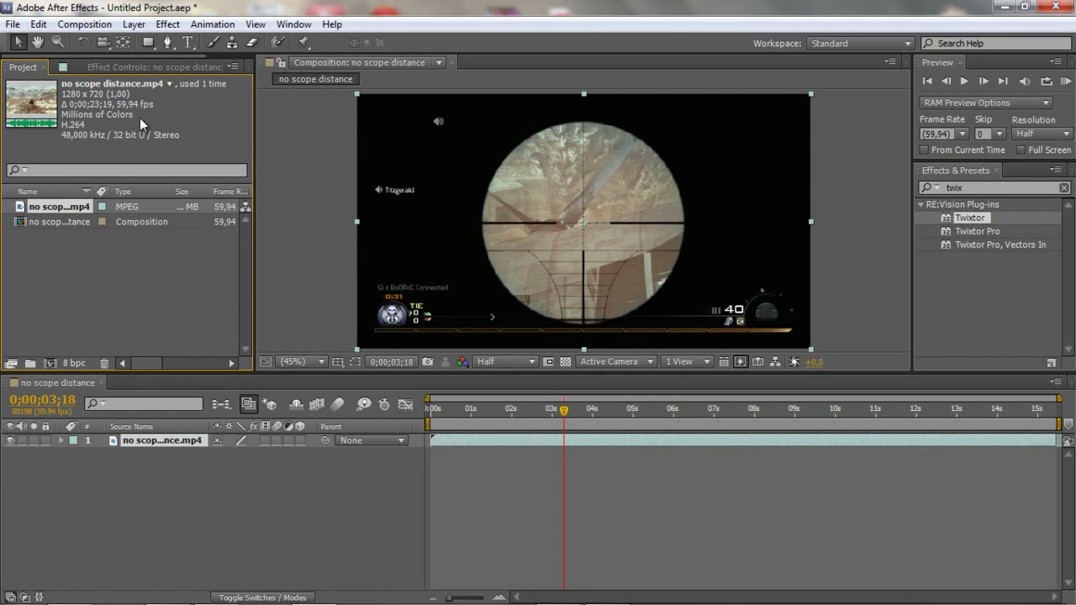
mouse_move(137, 152)
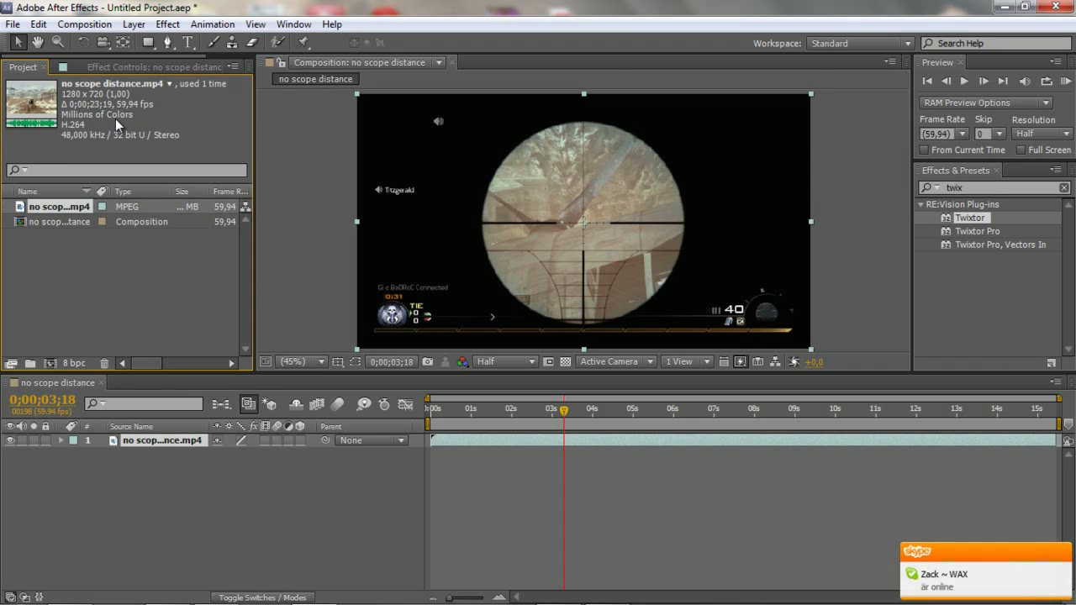
left_click(84, 23)
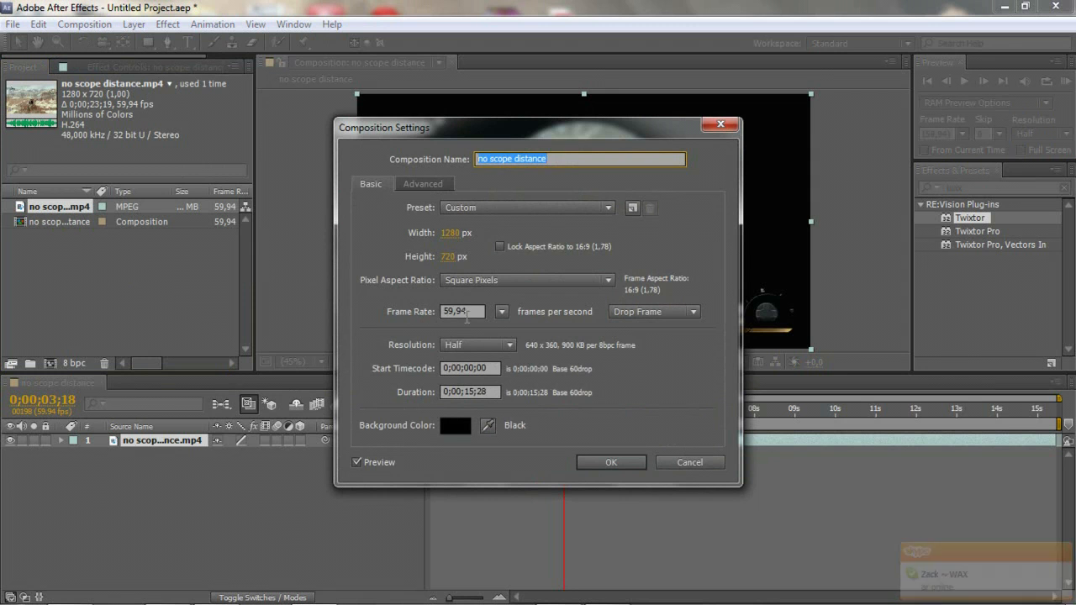
Inspect the Frame Rate field and close Composition Settings, keeping 59.94 fps
left_click(461, 311)
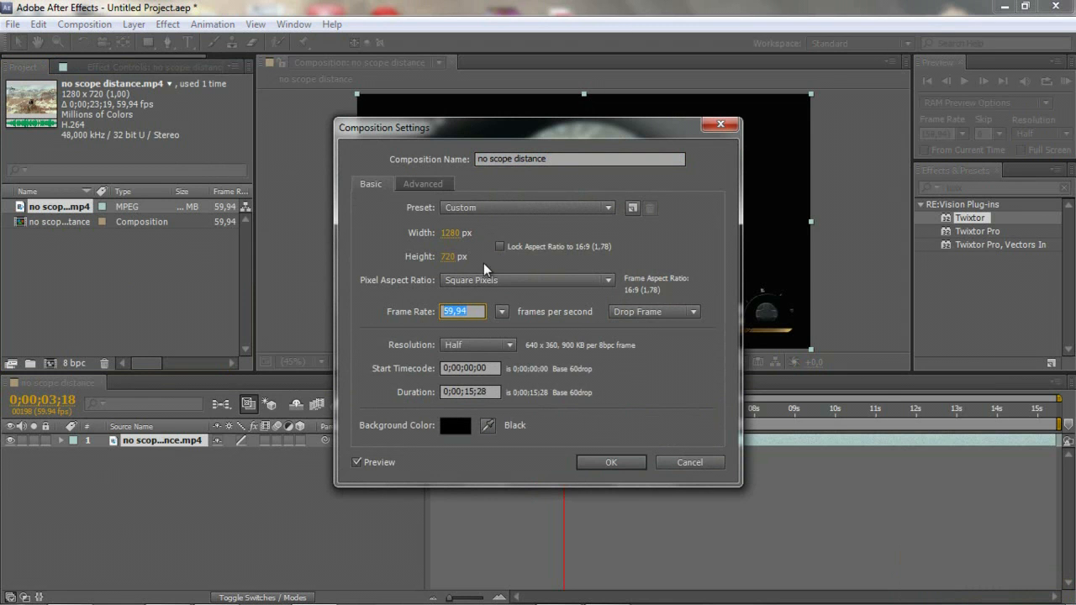
left_click(461, 311)
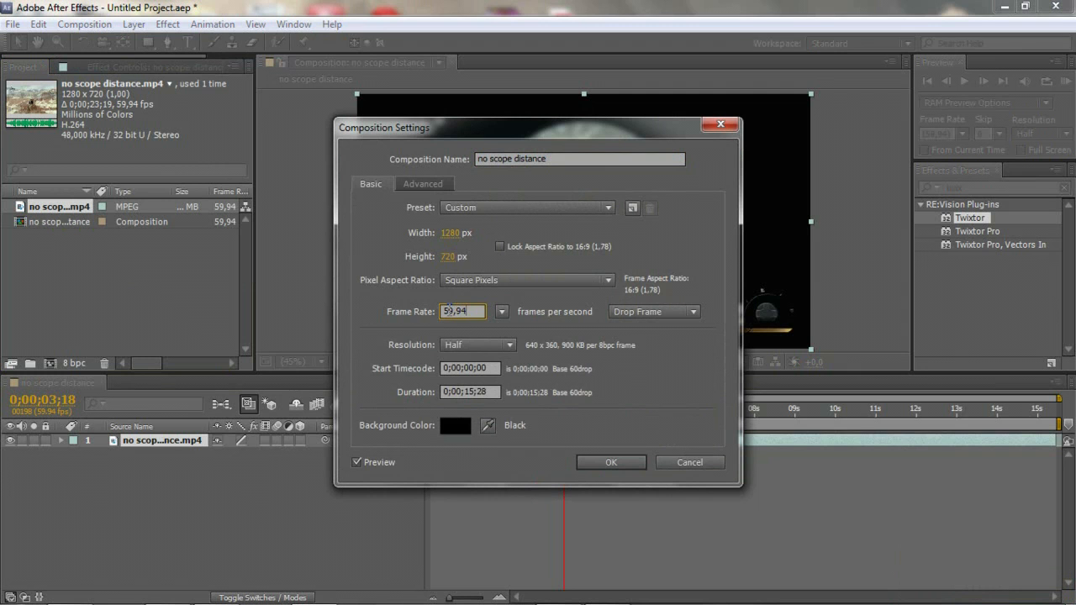
mouse_move(406, 311)
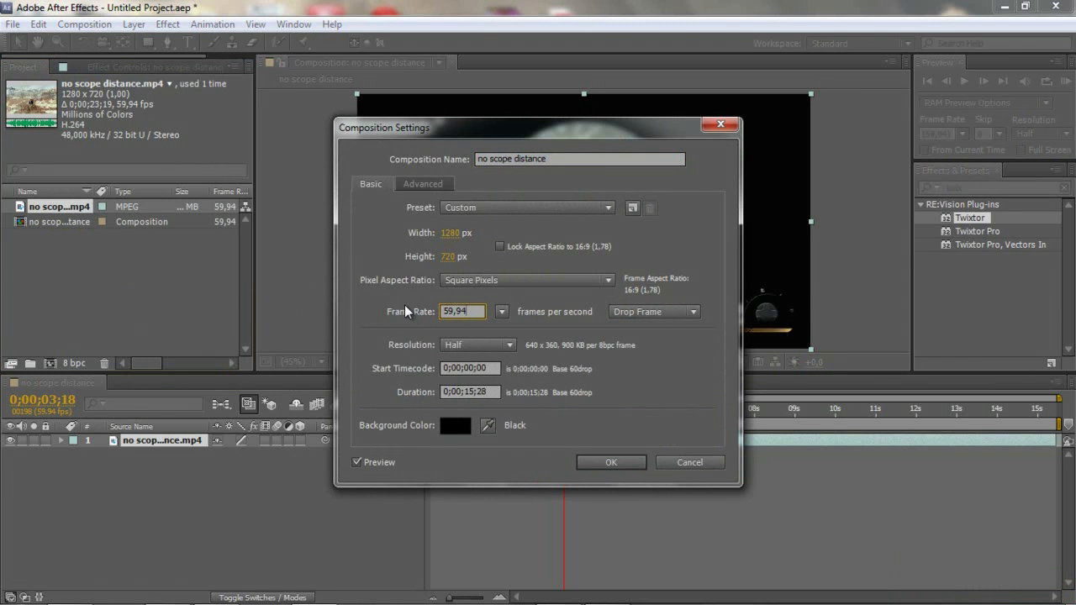
mouse_move(433, 329)
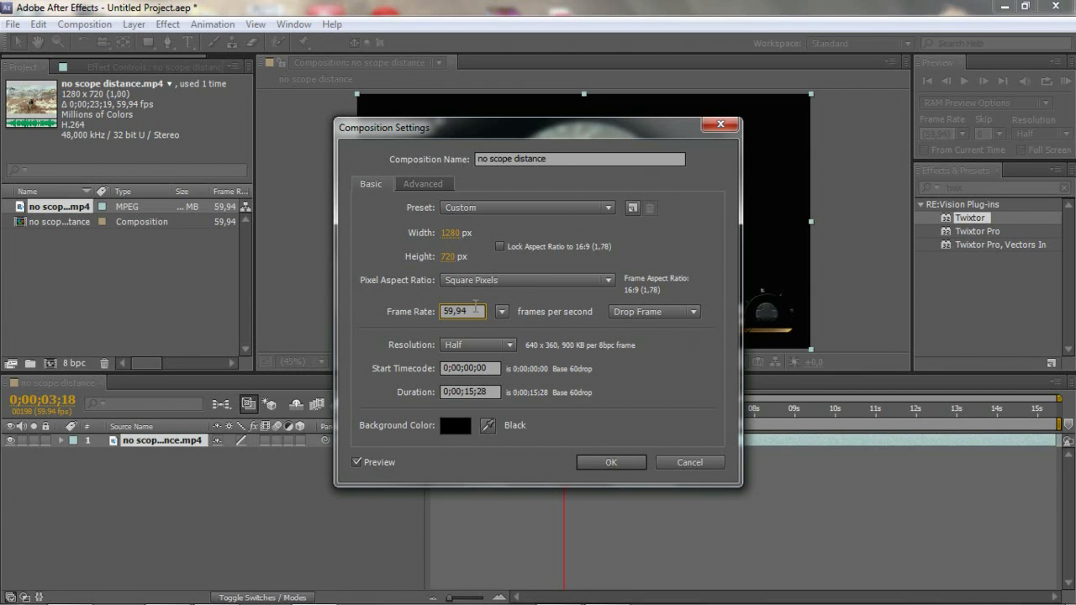
left_click(610, 463)
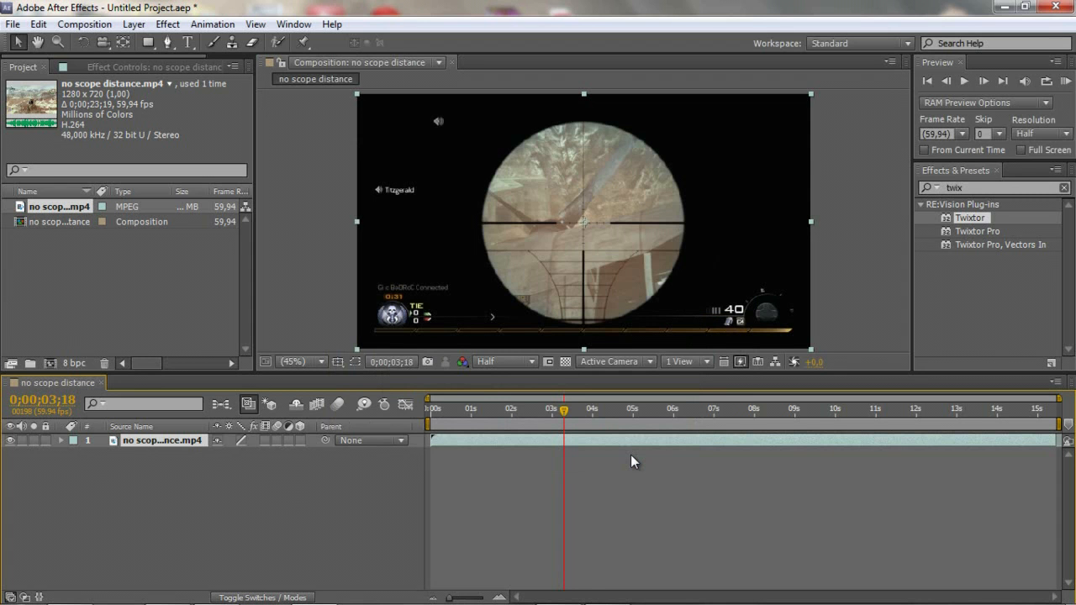
mouse_move(255, 269)
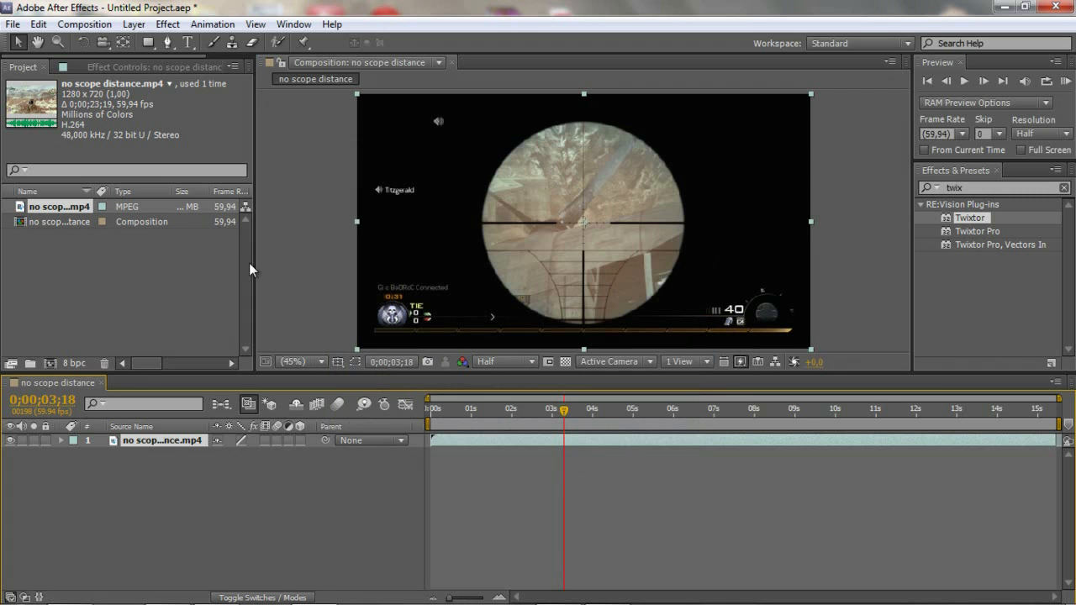
mouse_move(101, 265)
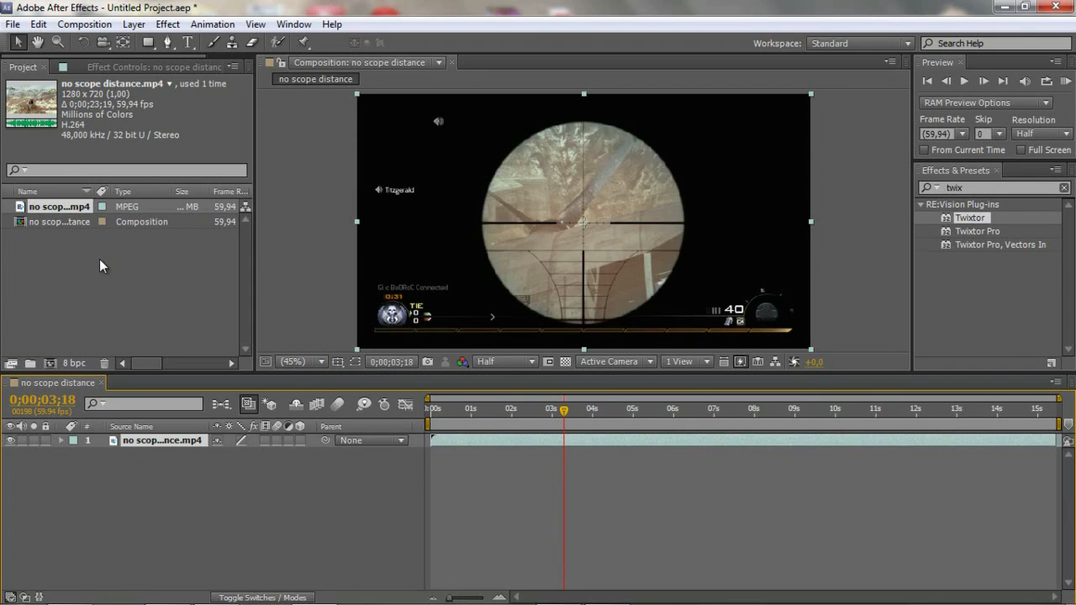
mouse_move(100, 270)
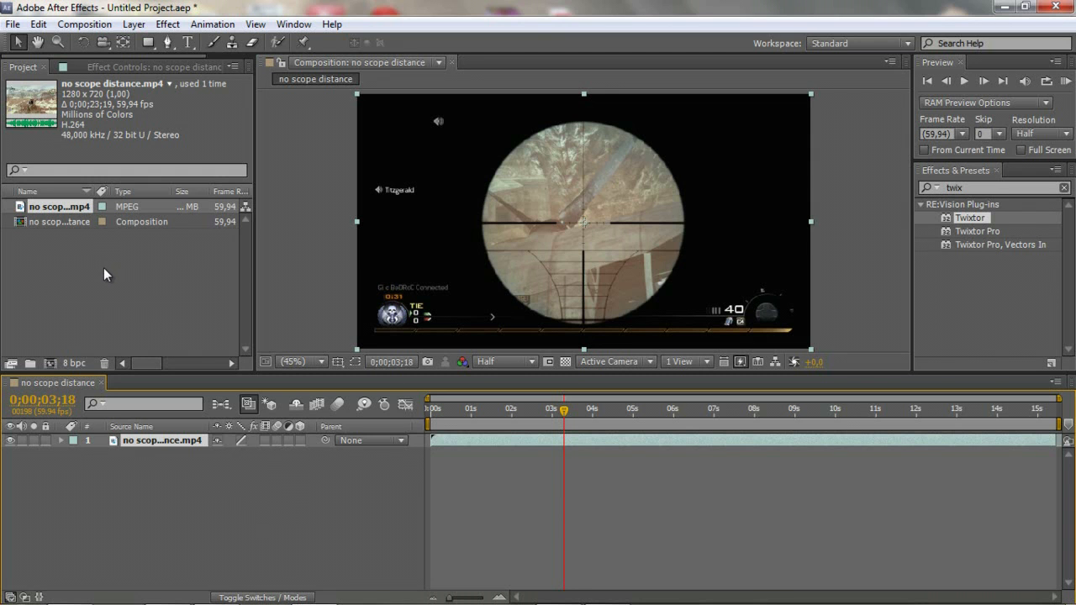
mouse_move(142, 281)
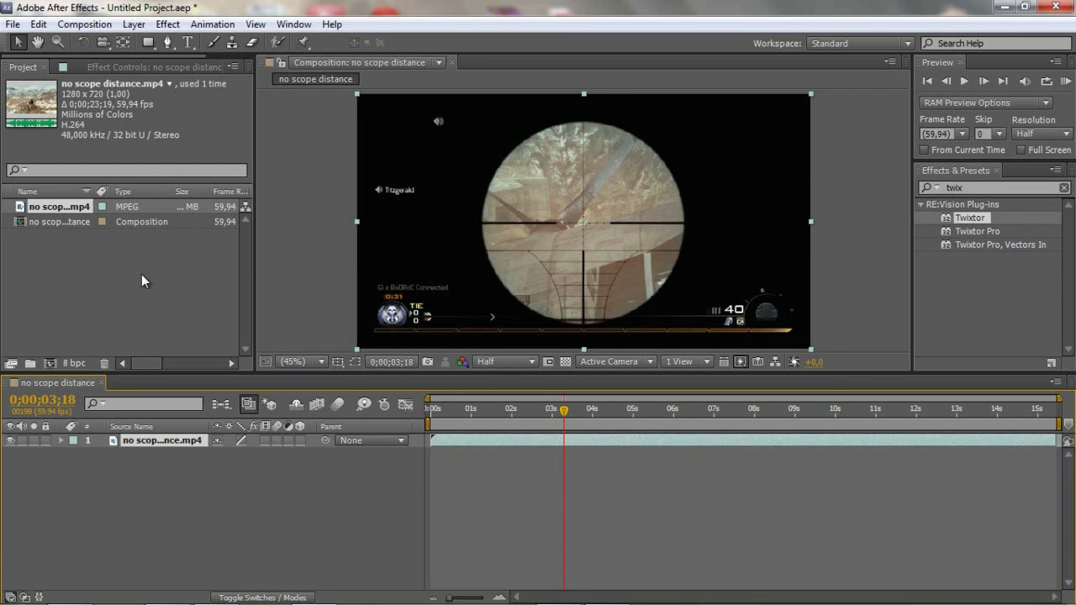
mouse_move(212, 424)
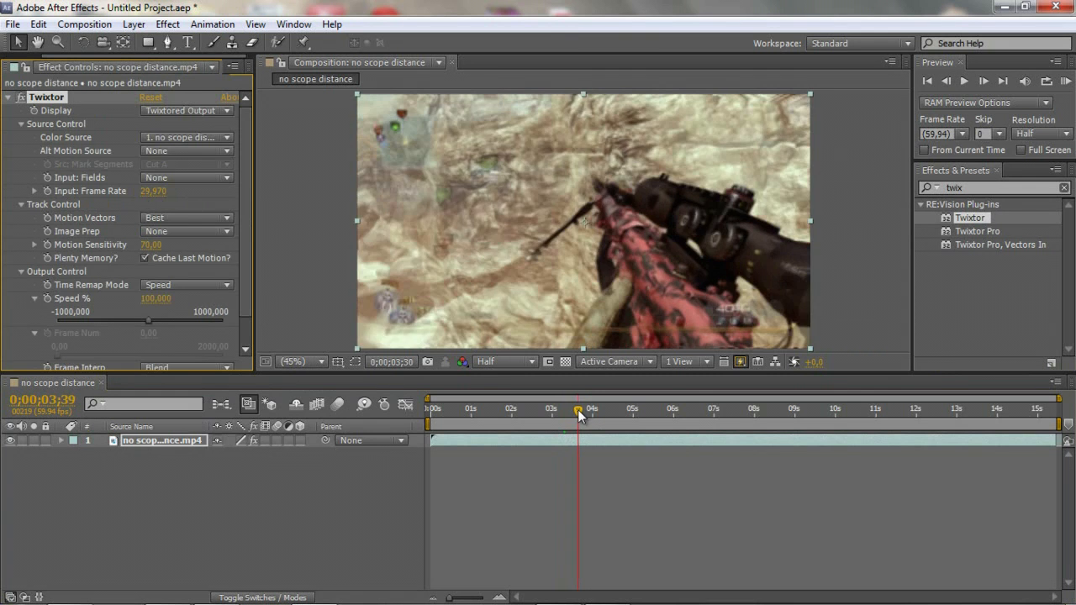
Scrub the time indicator to about 0;00;05;26, where the +600 kill appears
left_click(578, 412)
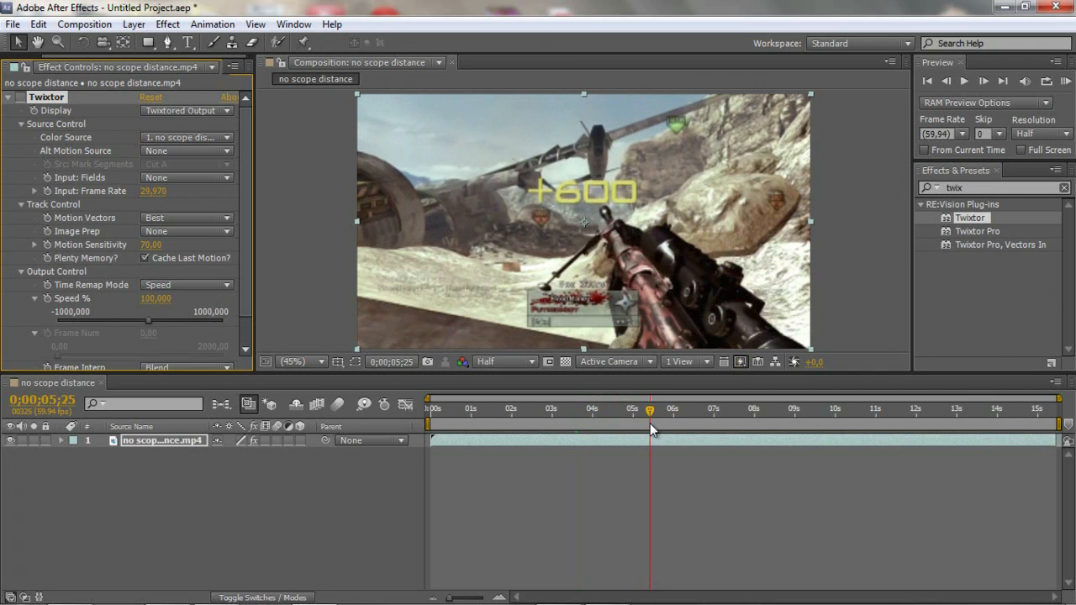
mouse_move(649, 428)
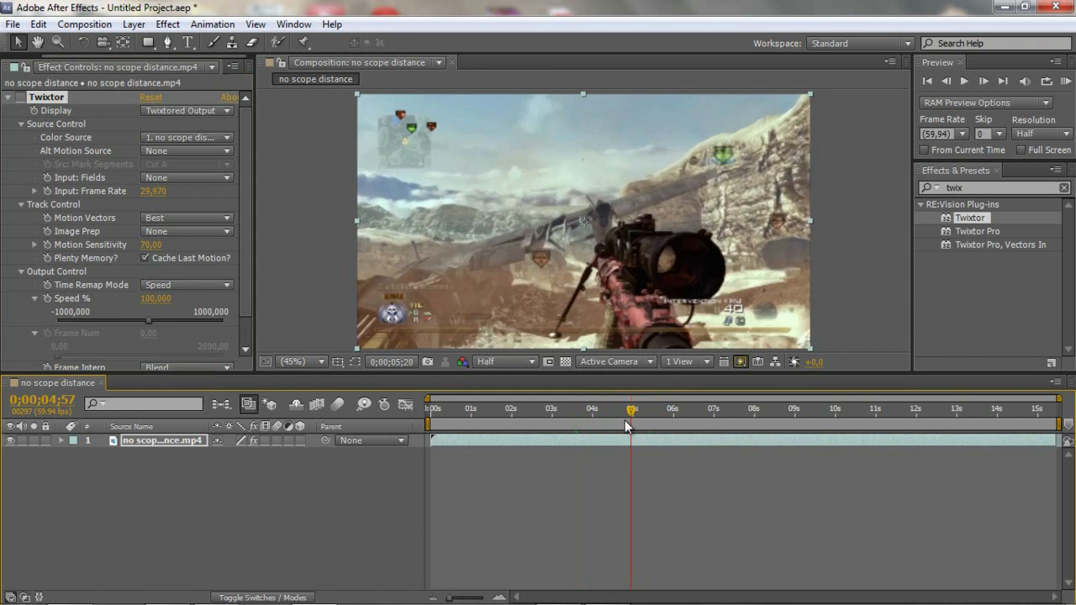
left_click_drag(632, 408, 614, 408)
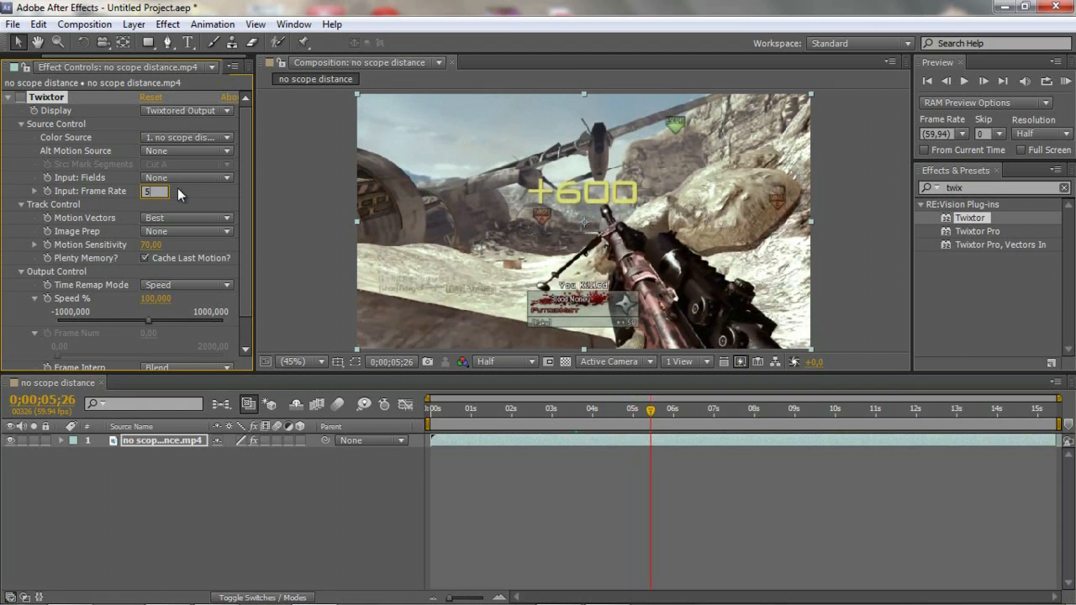
Set Twixtor's Input Frame Rate to 59.94 and keyframe Speed % at 2000
type("59,940")
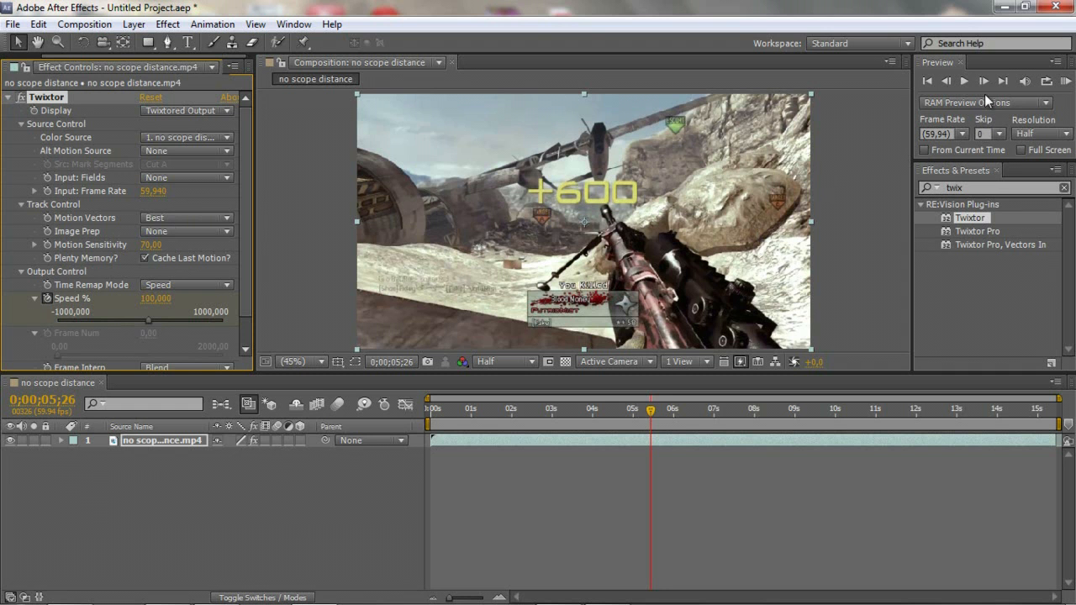
left_click(984, 80)
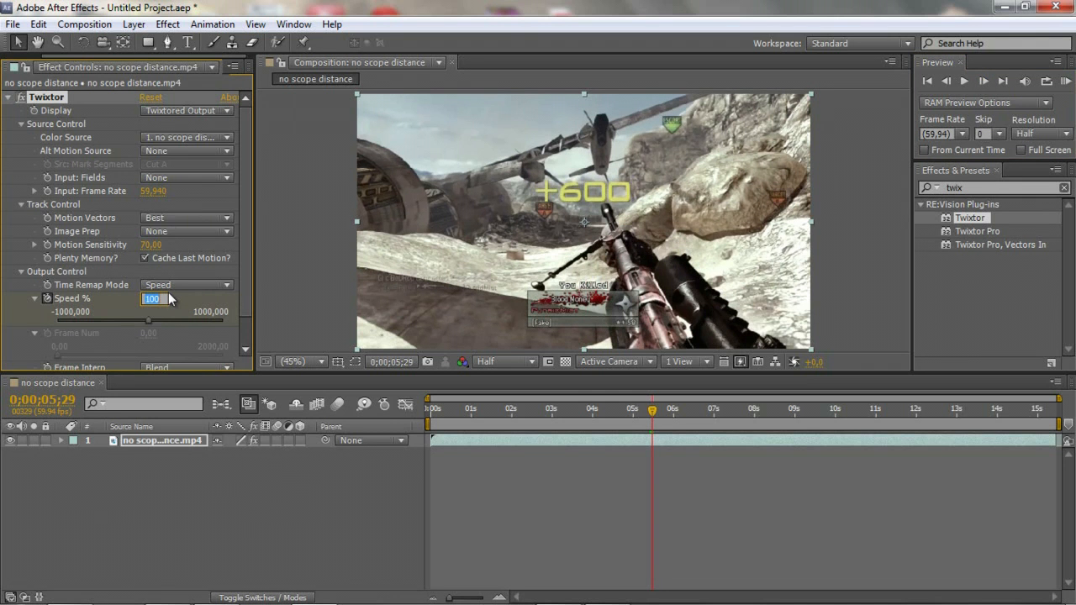
type("2000")
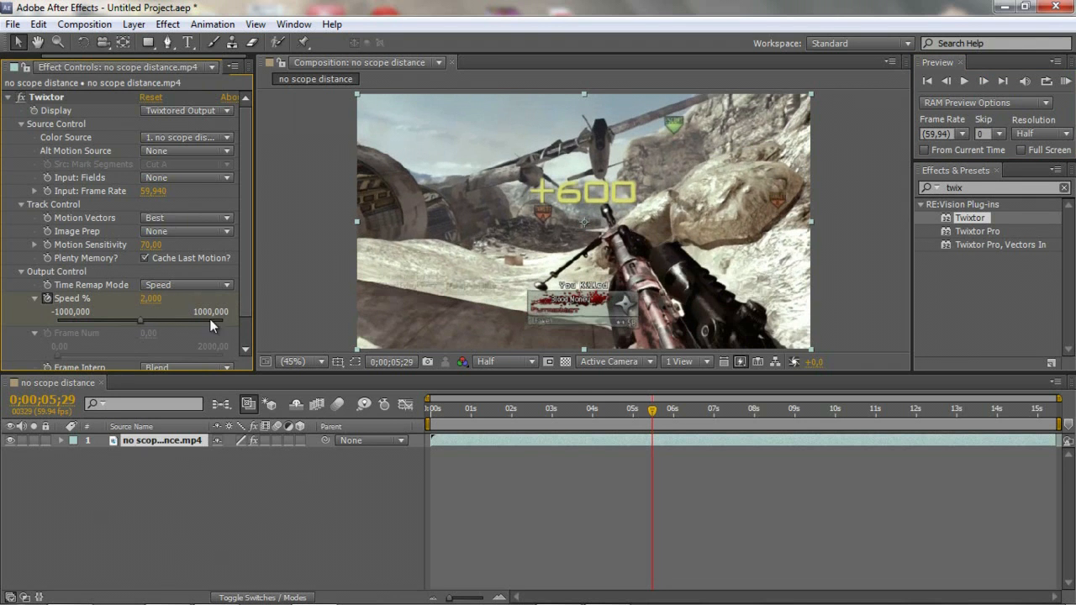
left_click_drag(651, 412, 660, 412)
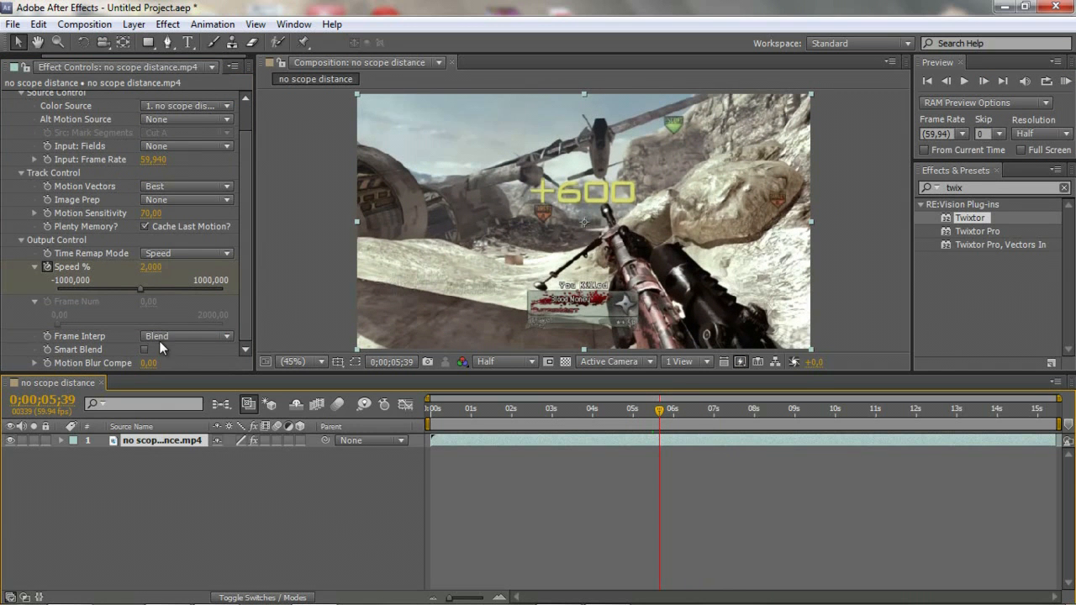
mouse_move(167, 342)
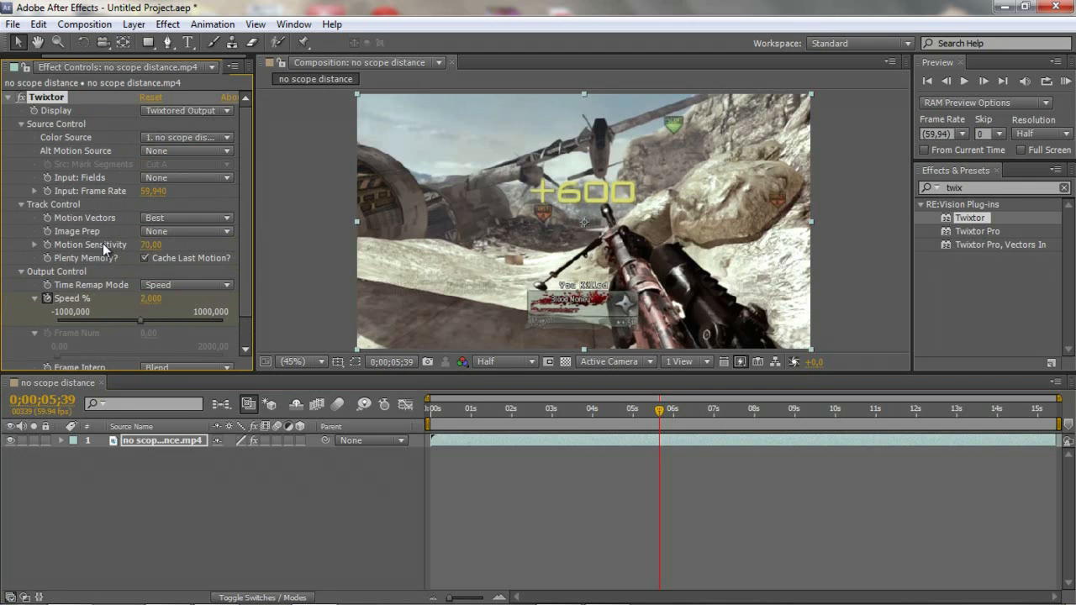
Move the time indicator back to around 0;00;03;40
left_click(185, 231)
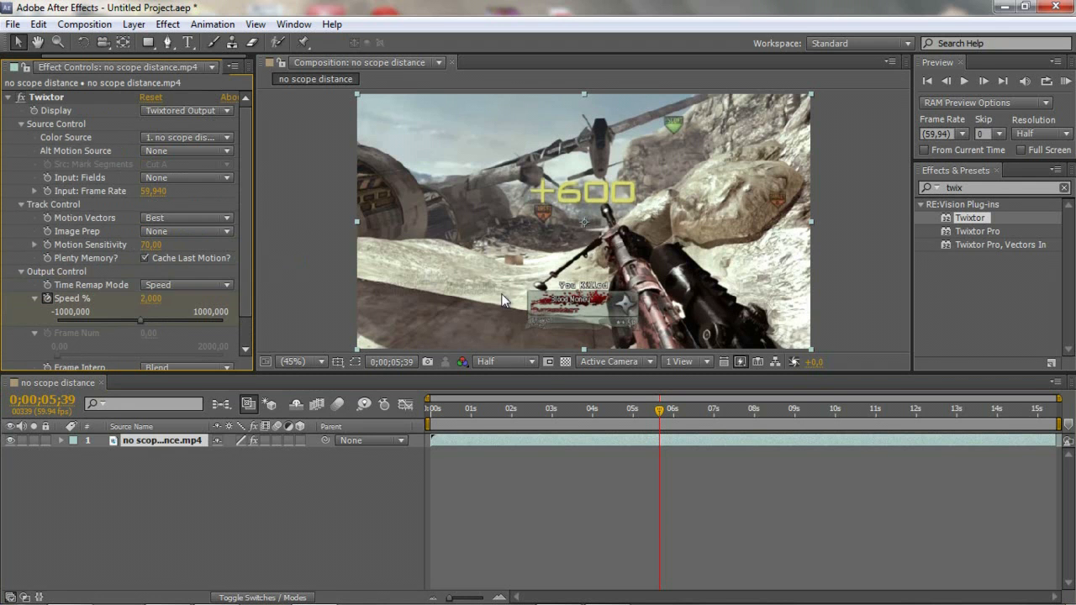
mouse_move(52, 468)
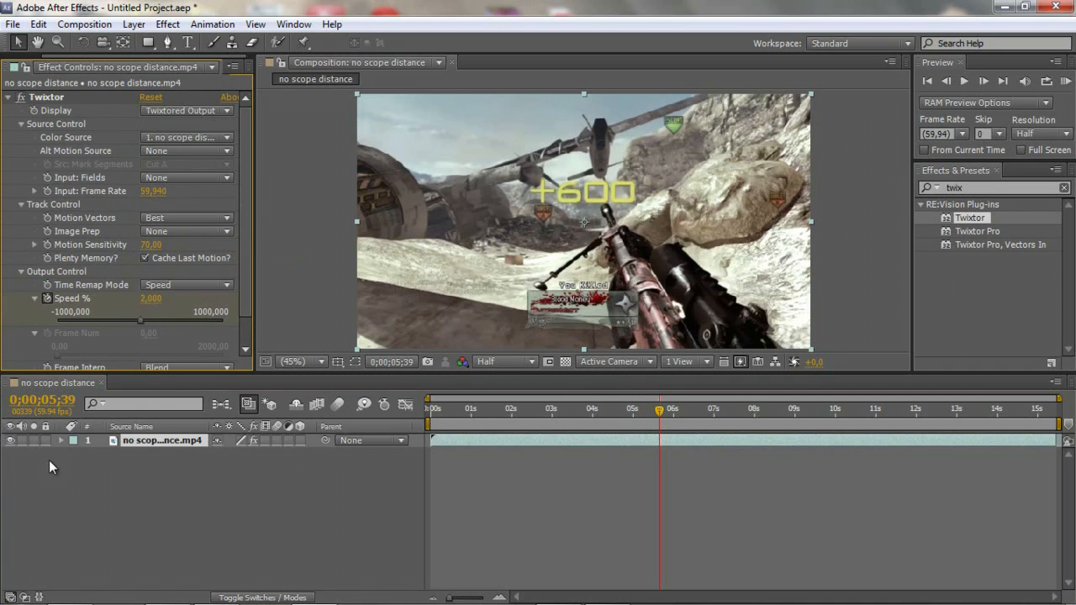
mouse_move(638, 428)
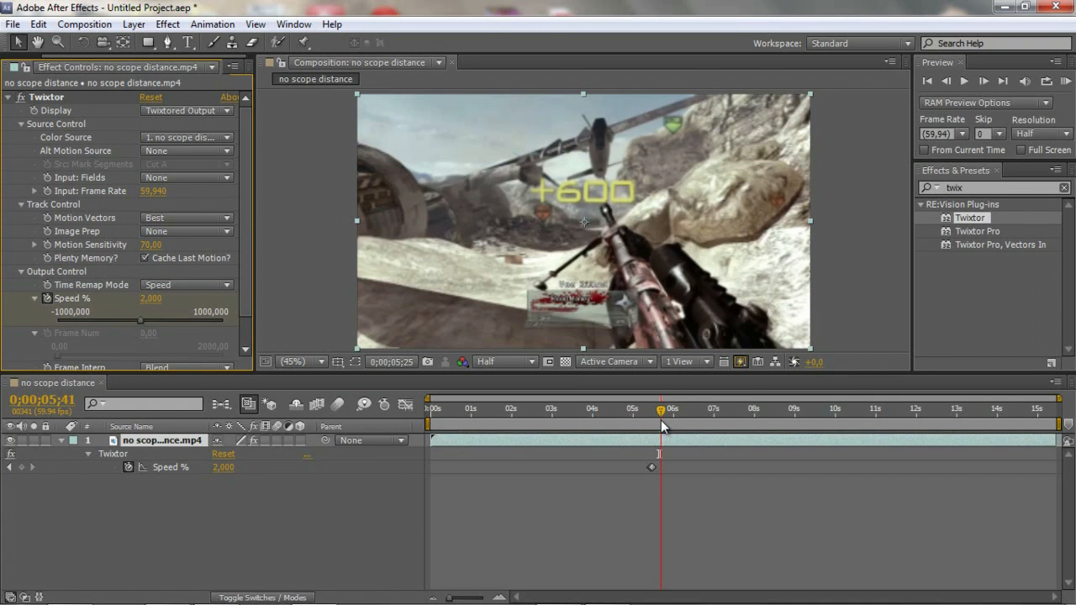
left_click(603, 409)
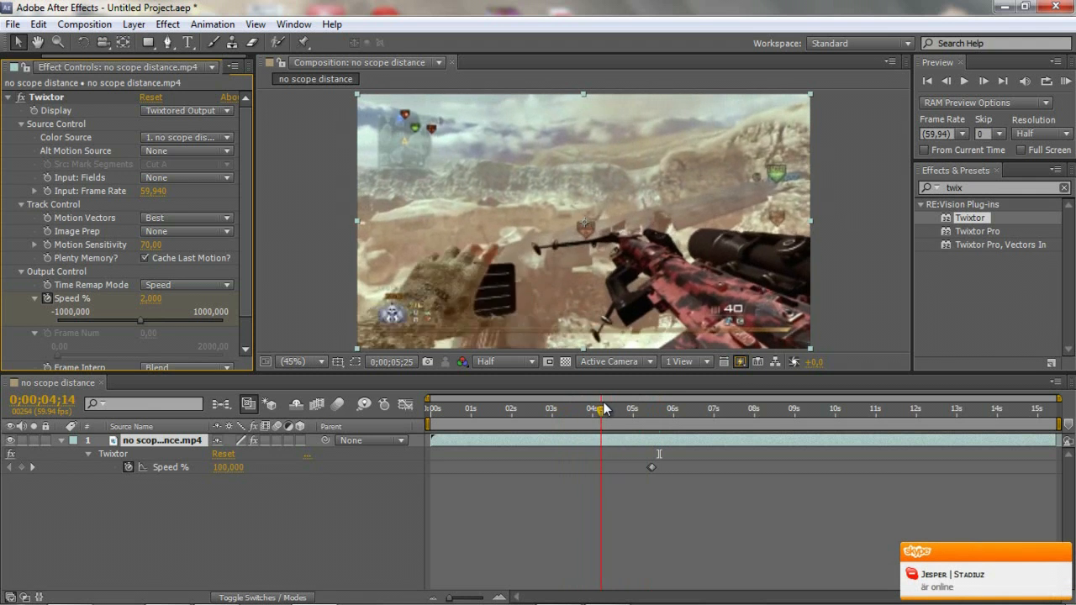
left_click(546, 409)
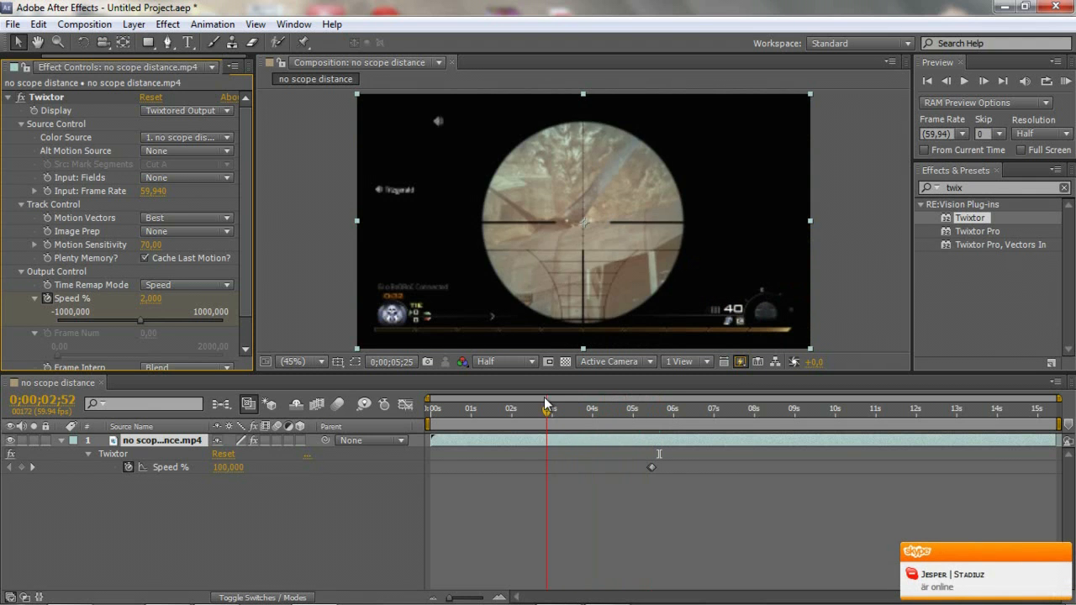
left_click(460, 409)
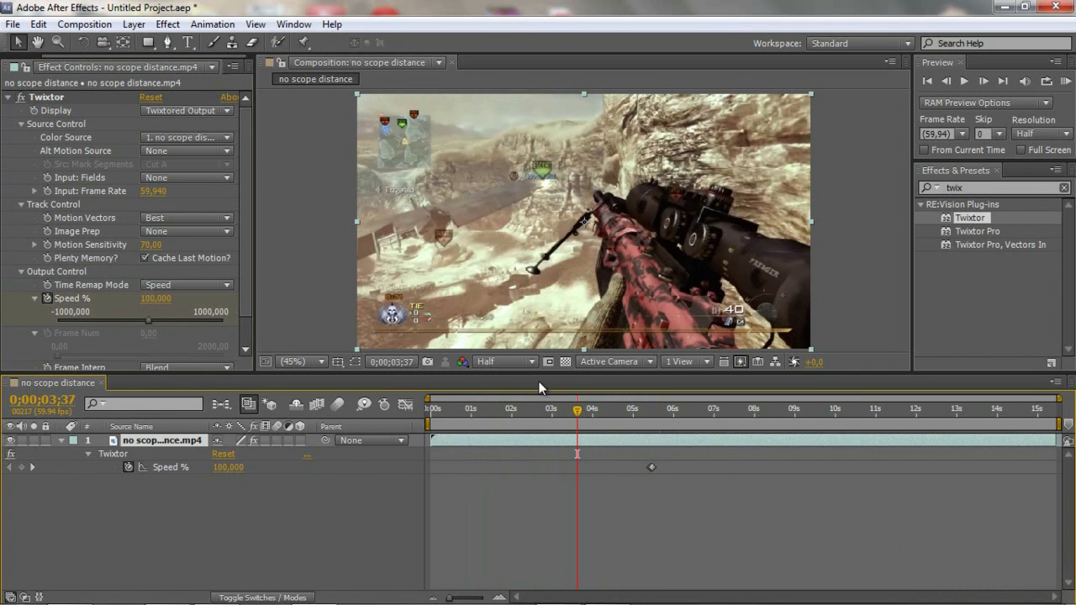
mouse_move(21, 474)
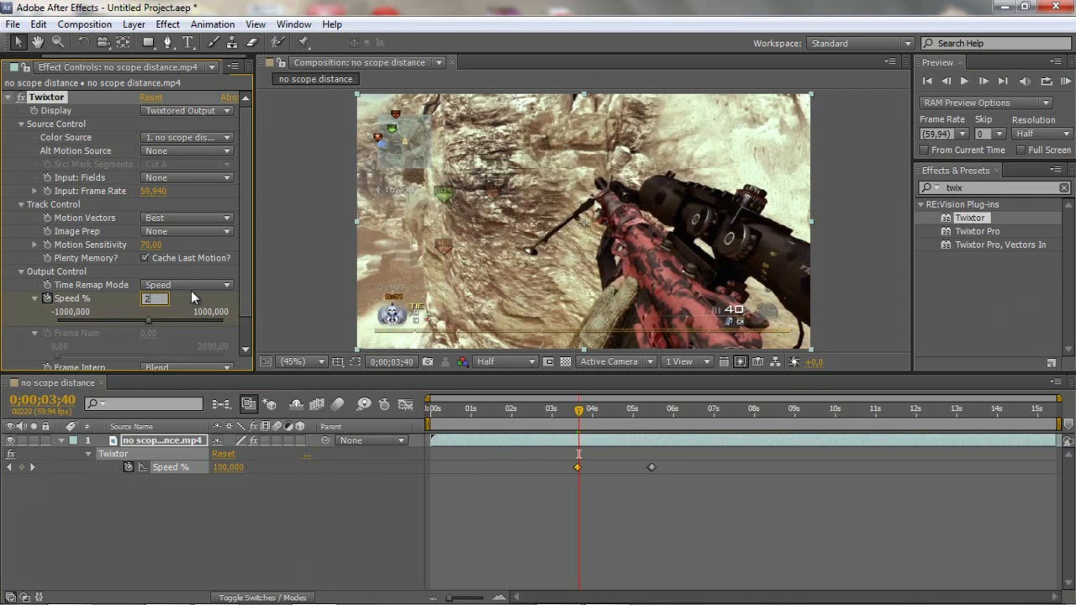
Enter 2000 for Speed % at 3;40 and deselect the keyframes
type("2000")
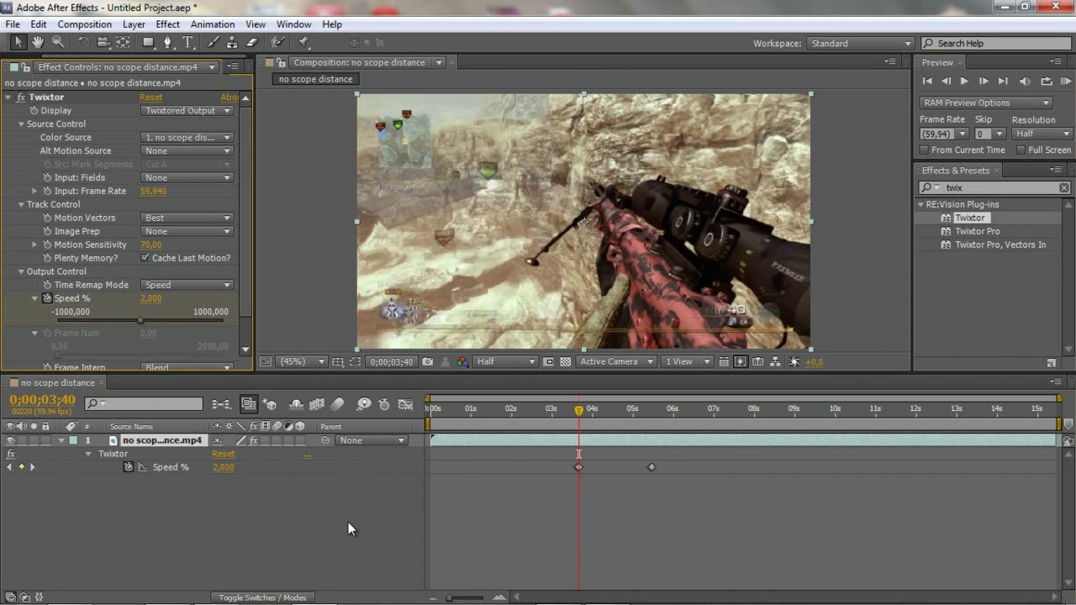
left_click(607, 589)
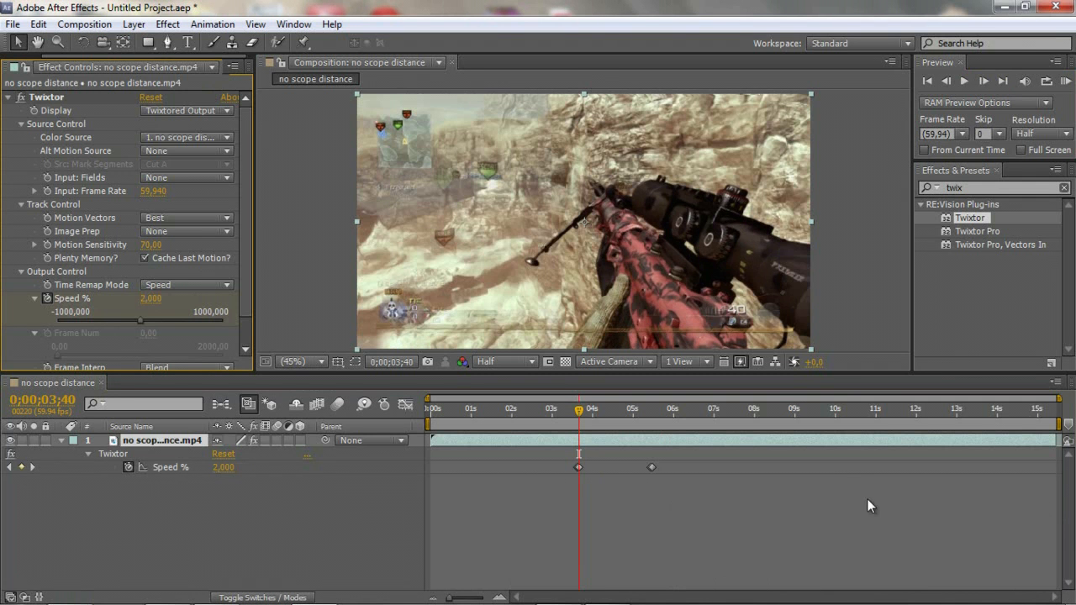
mouse_move(823, 473)
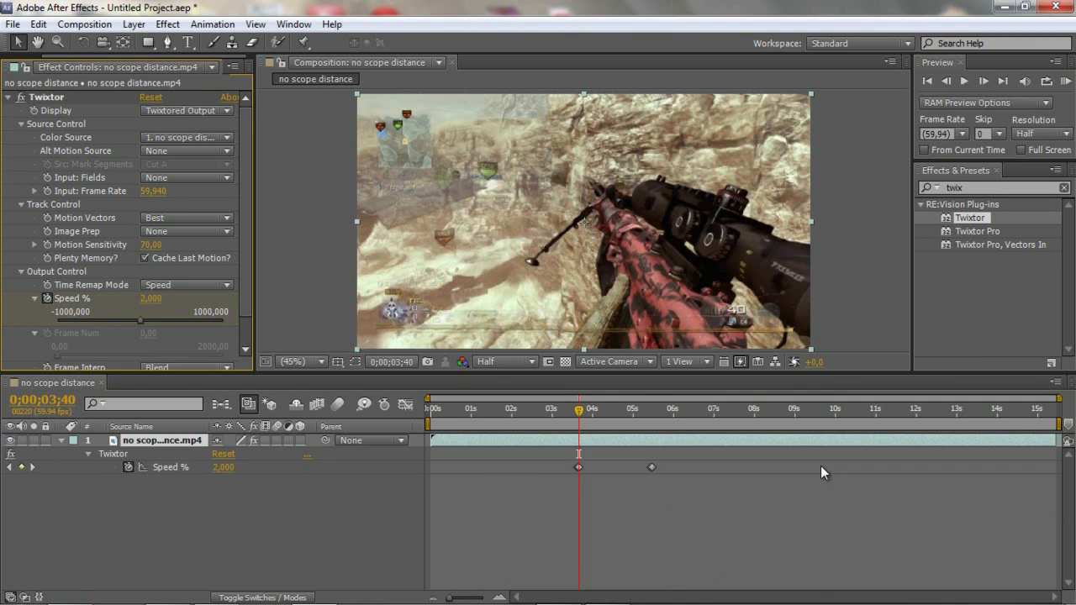
mouse_move(607, 449)
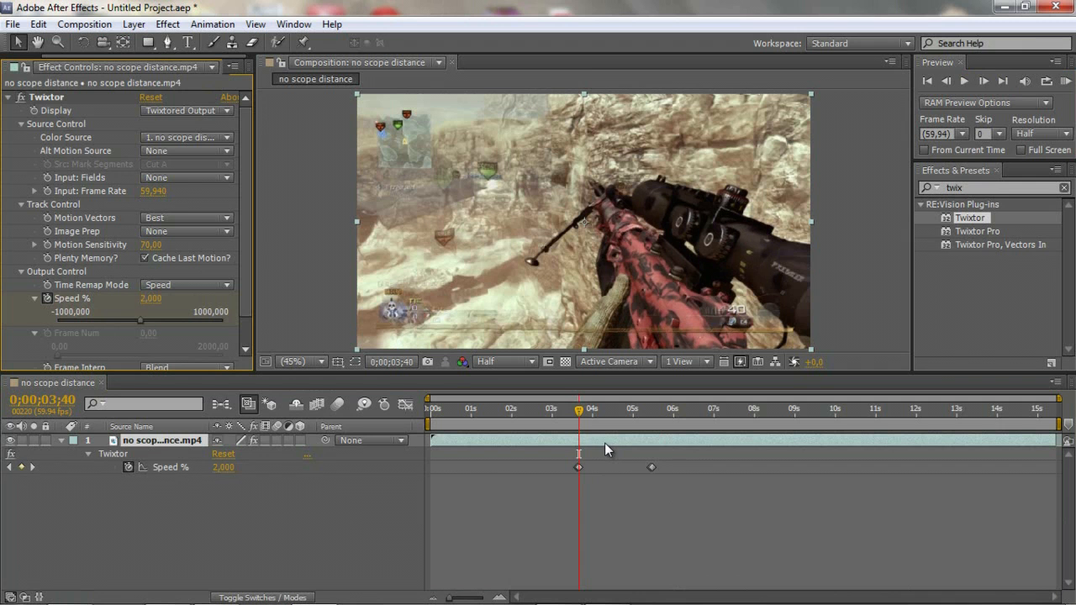
mouse_move(328, 458)
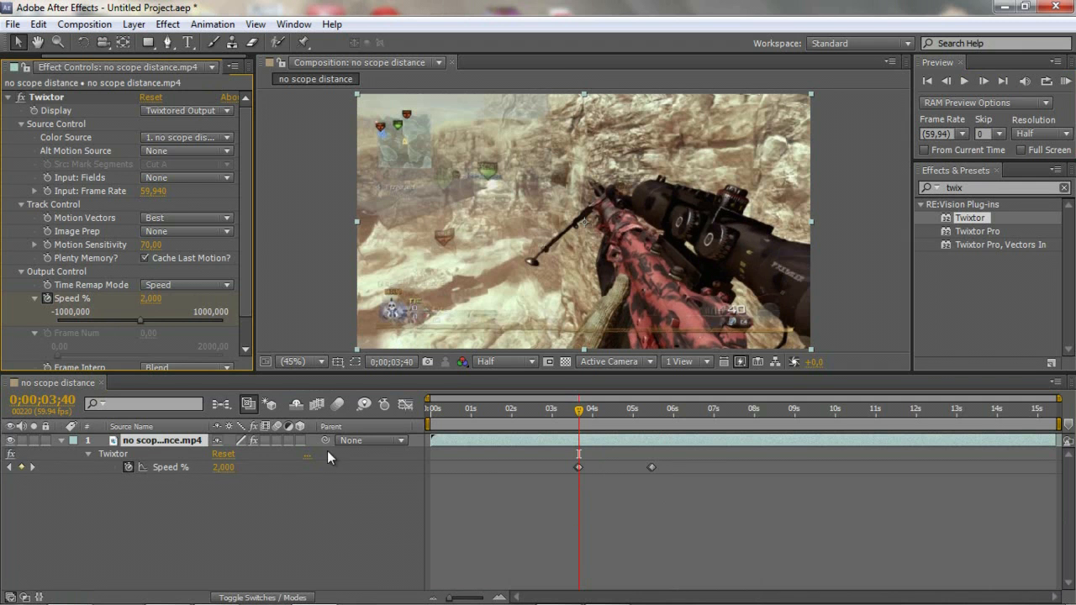
mouse_move(947, 149)
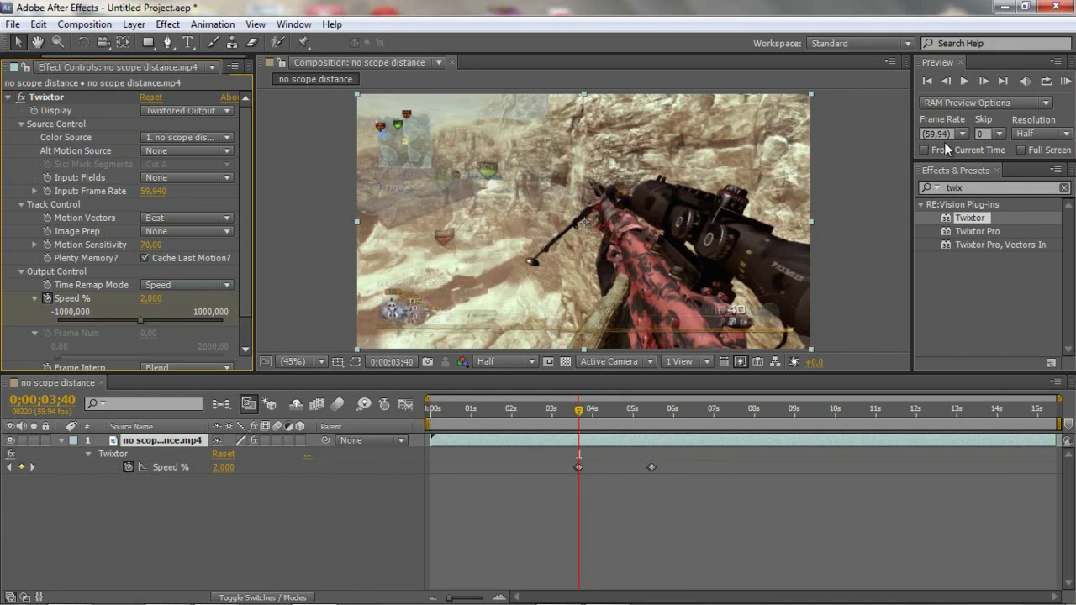
mouse_move(437, 575)
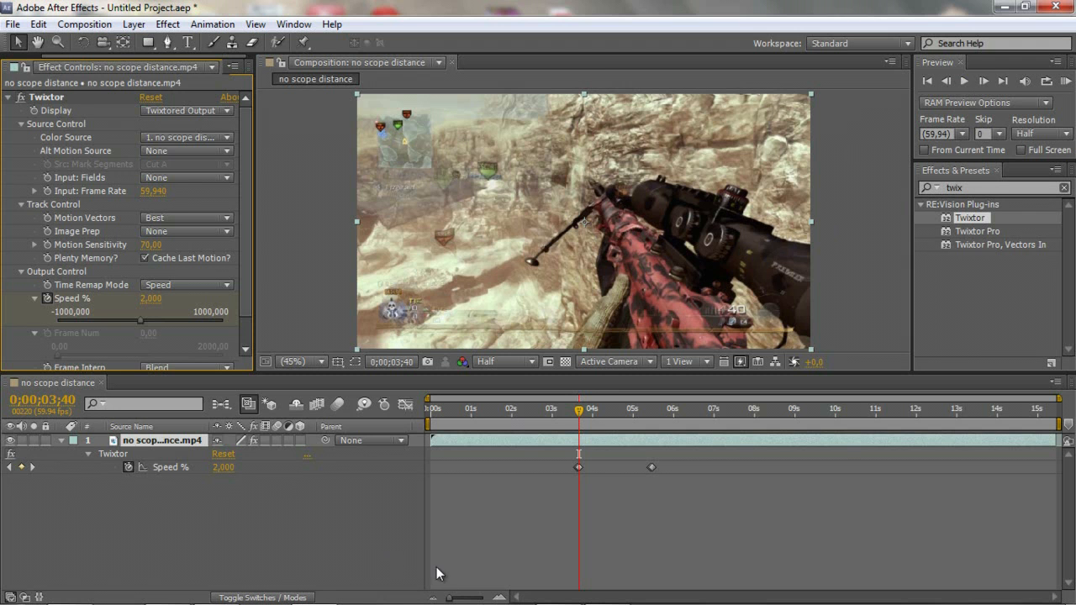
mouse_move(165, 513)
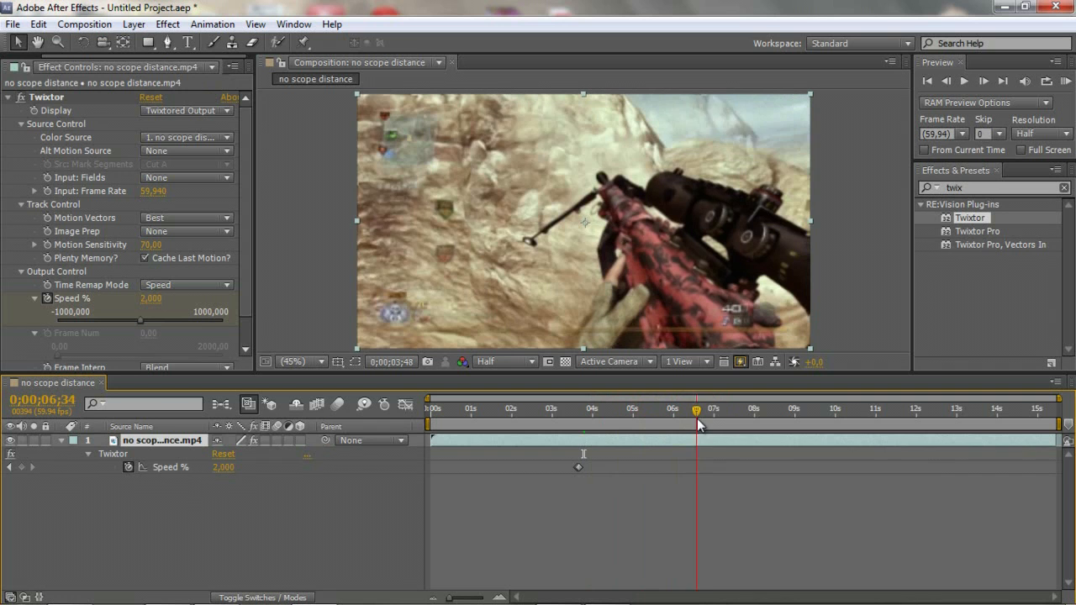
Scrub the time indicator past the seven-second mark
left_click_drag(698, 409, 714, 409)
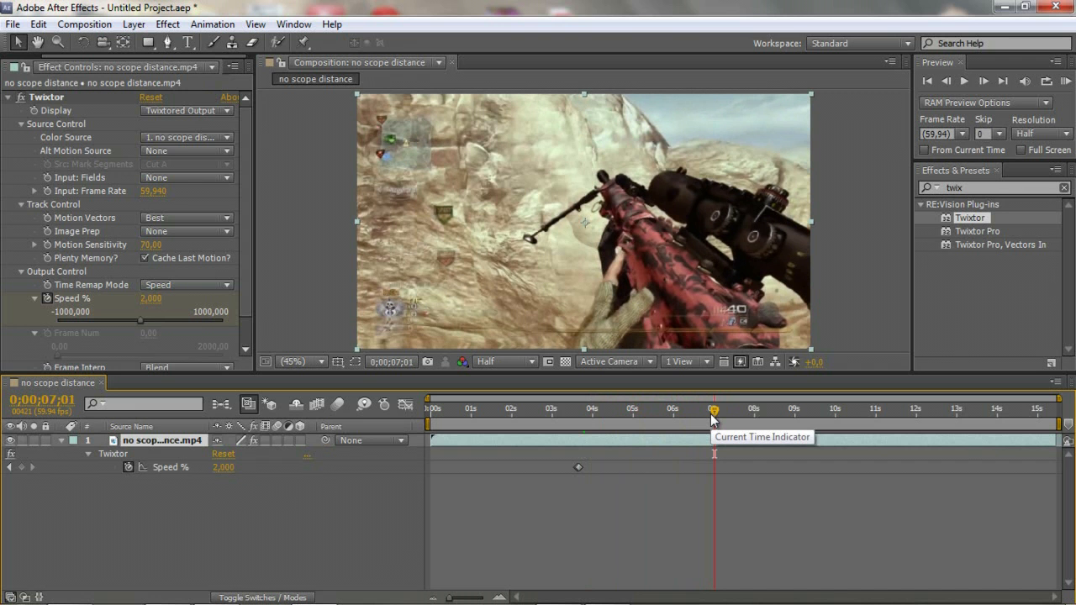
mouse_move(713, 421)
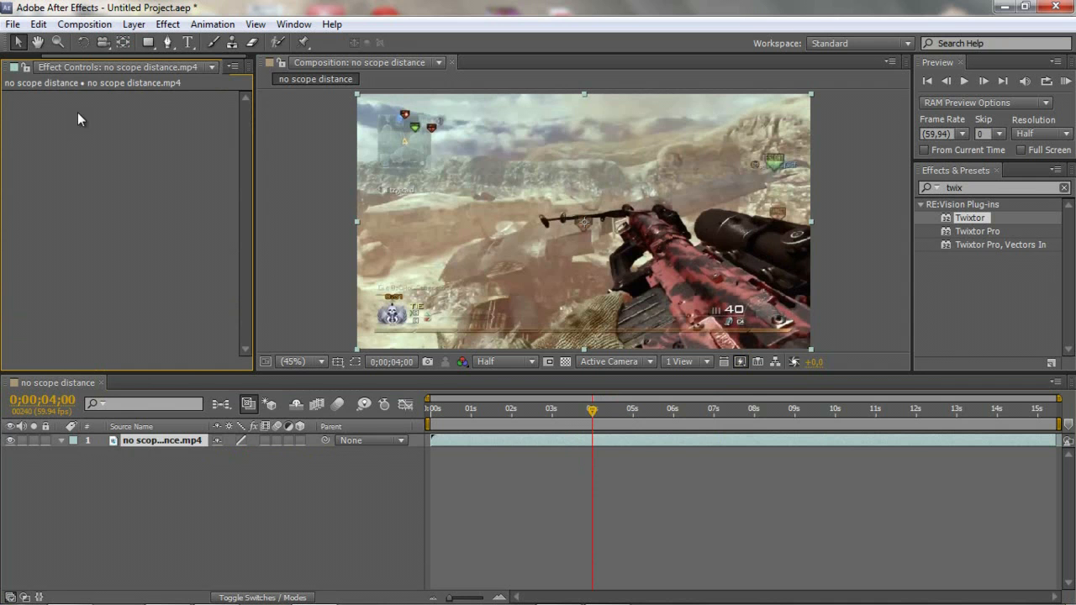
Add 'no scope distance' to the render queue as the third item
left_click(563, 409)
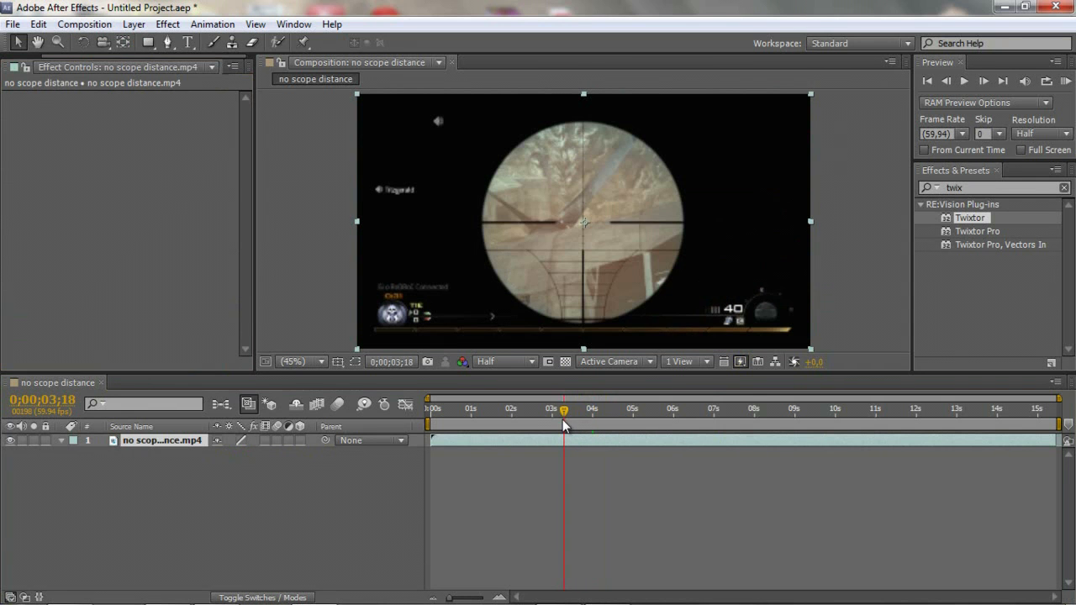
left_click(84, 23)
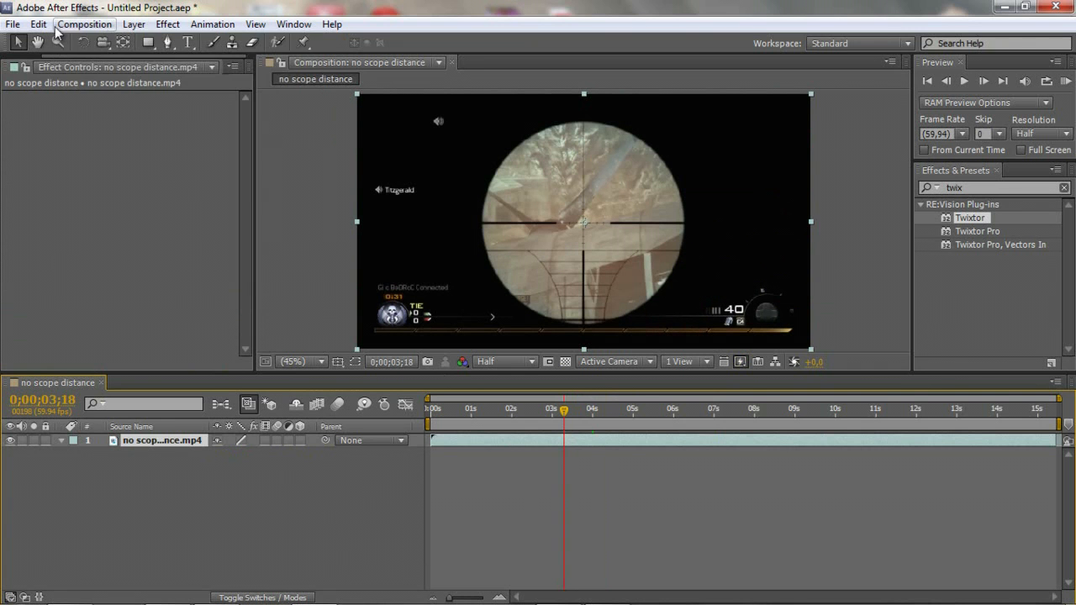
left_click(84, 24)
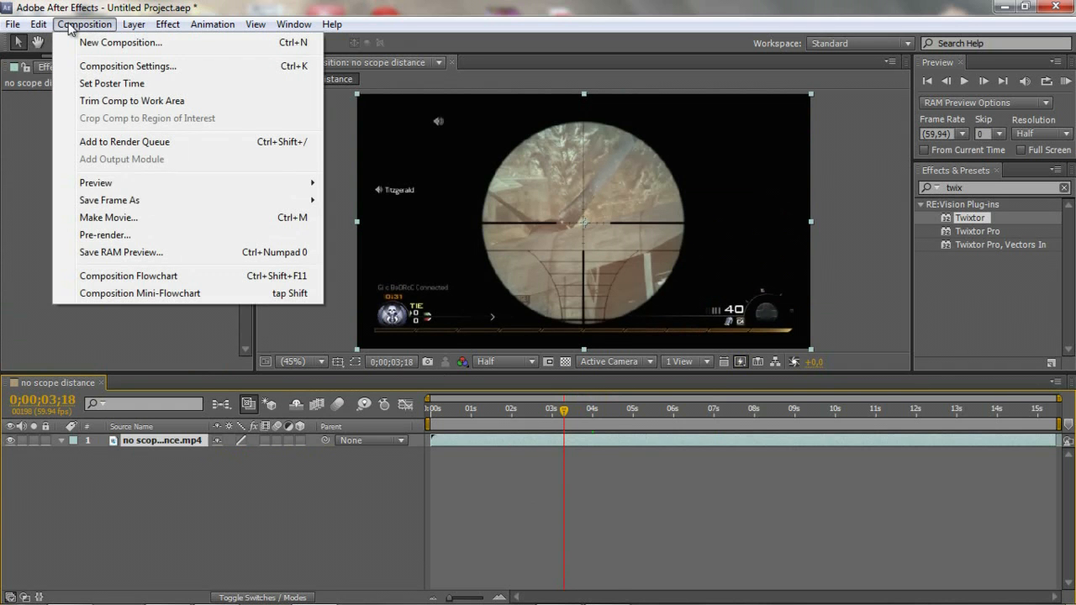
mouse_move(124, 142)
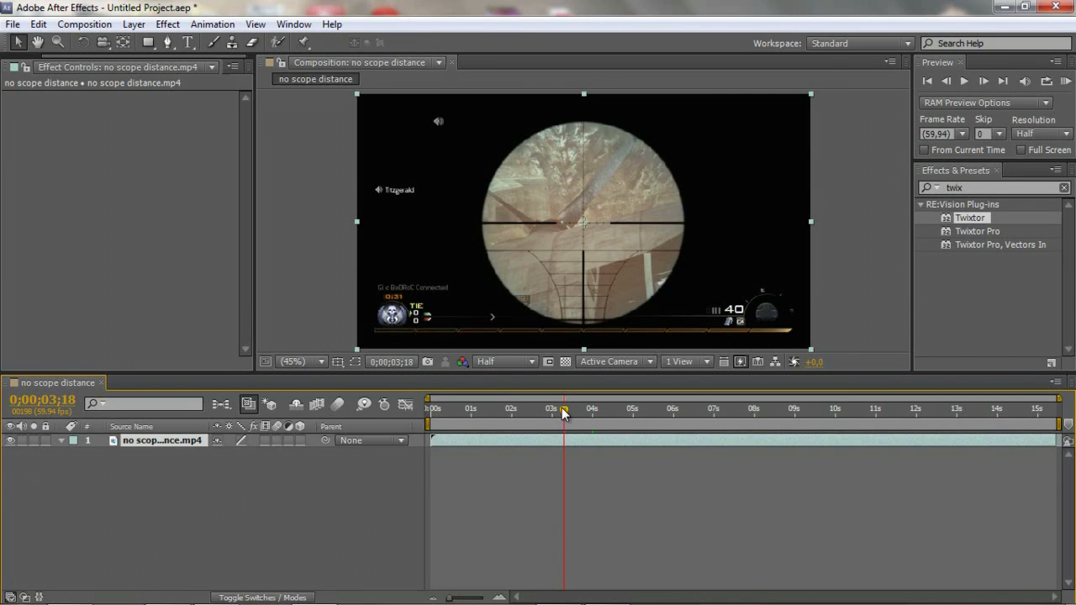
left_click(84, 24)
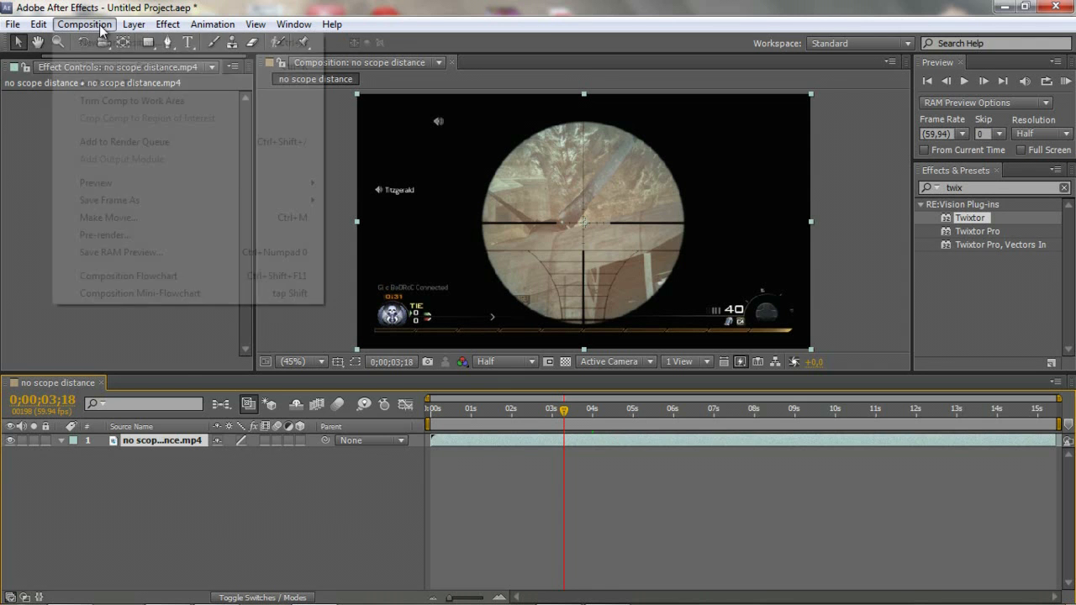
left_click(124, 141)
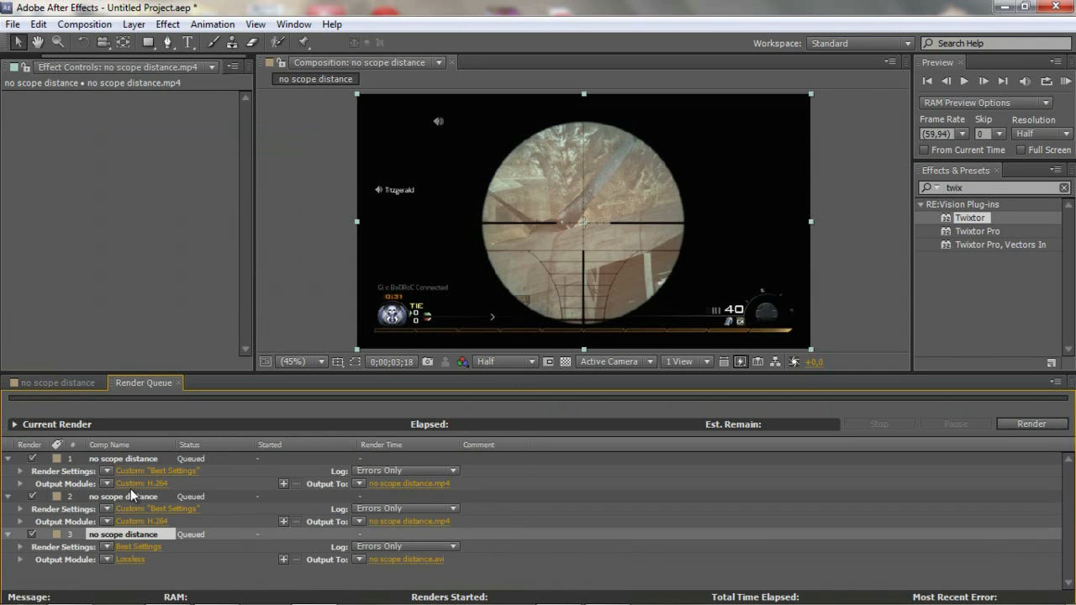
Open render item 3's Best Settings and confirm with OK
left_click(139, 546)
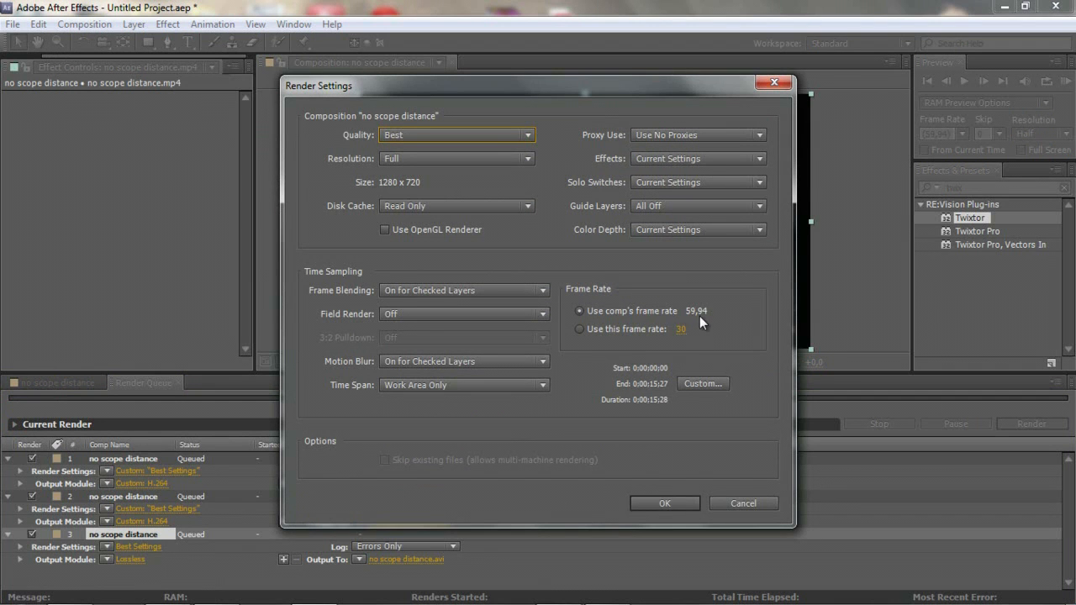
mouse_move(695, 326)
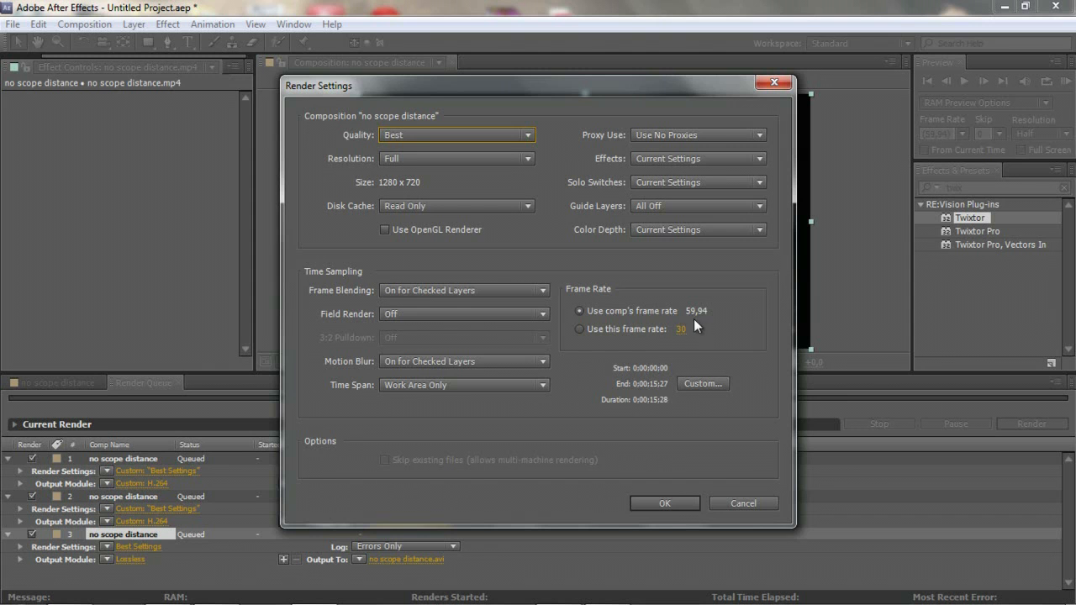
left_click(664, 503)
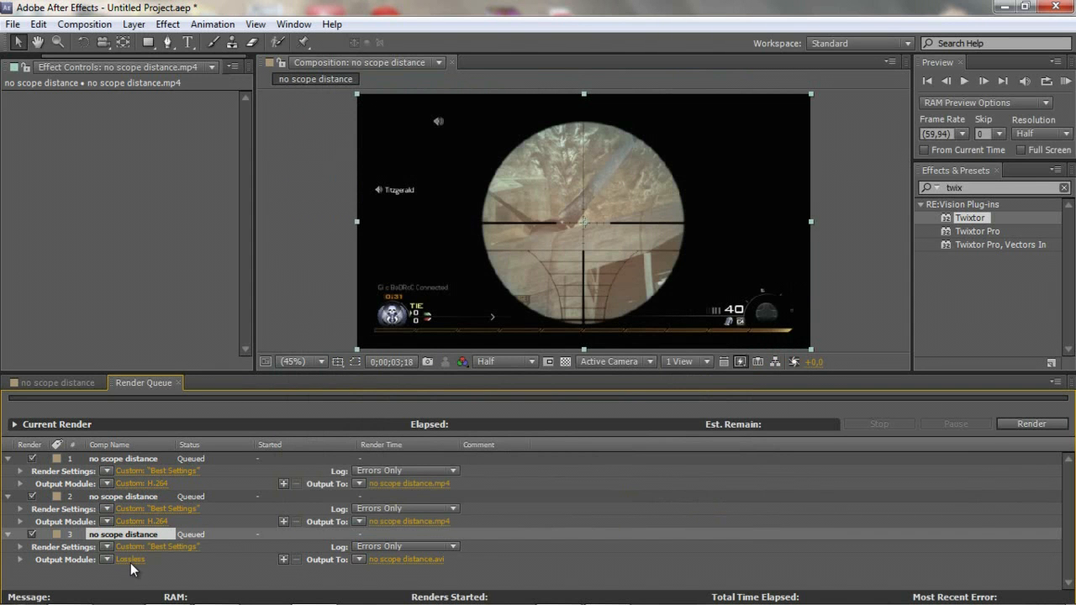
mouse_move(82, 569)
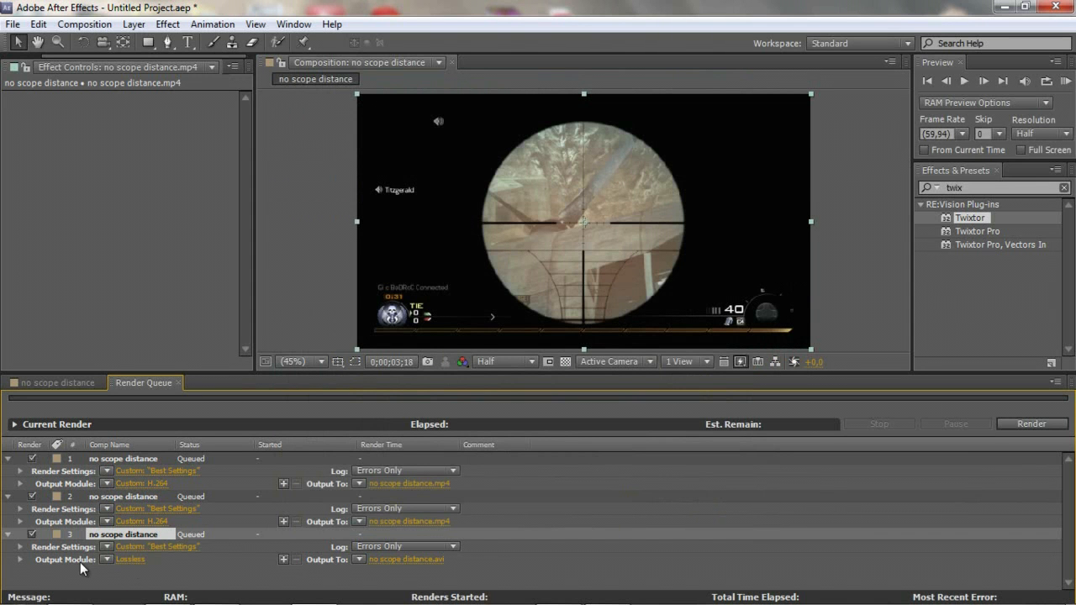
mouse_move(136, 570)
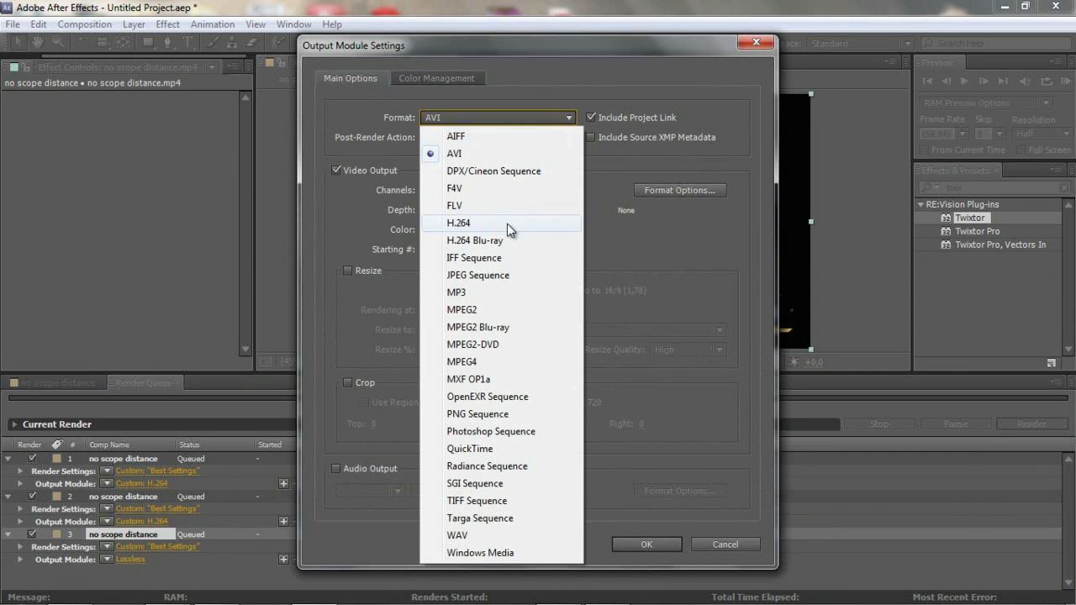
Switch item 3's output module to H.264 format with audio output enabled
left_click(458, 223)
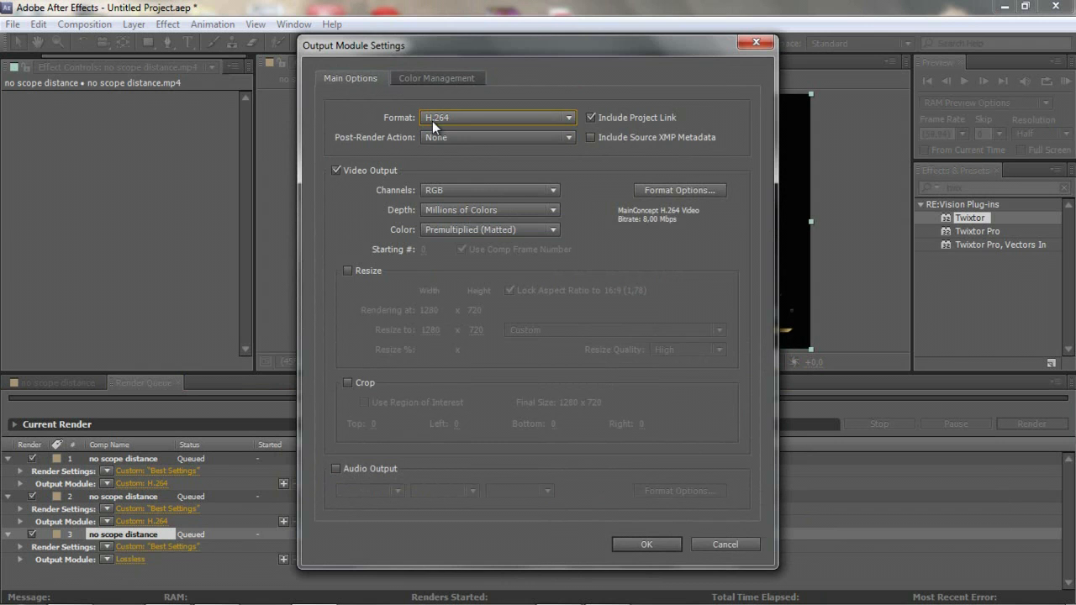
left_click(679, 189)
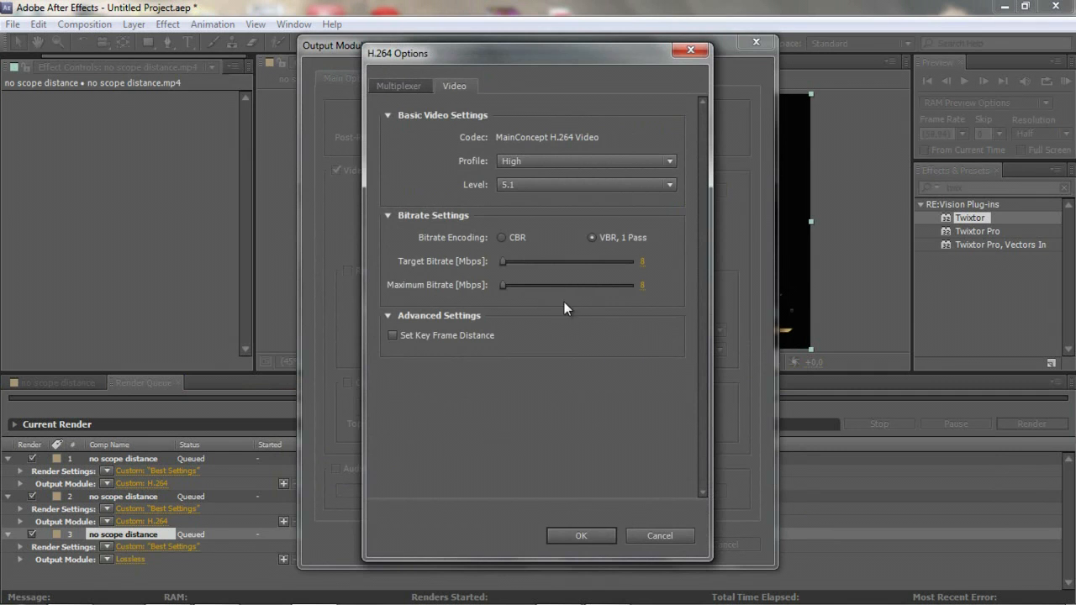
left_click(581, 535)
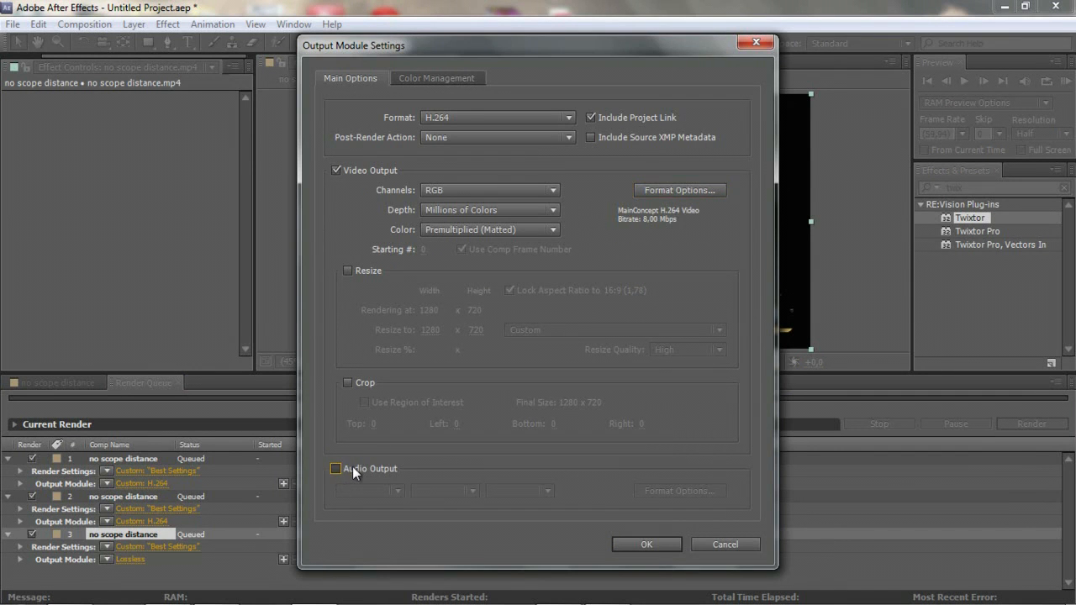
left_click(336, 468)
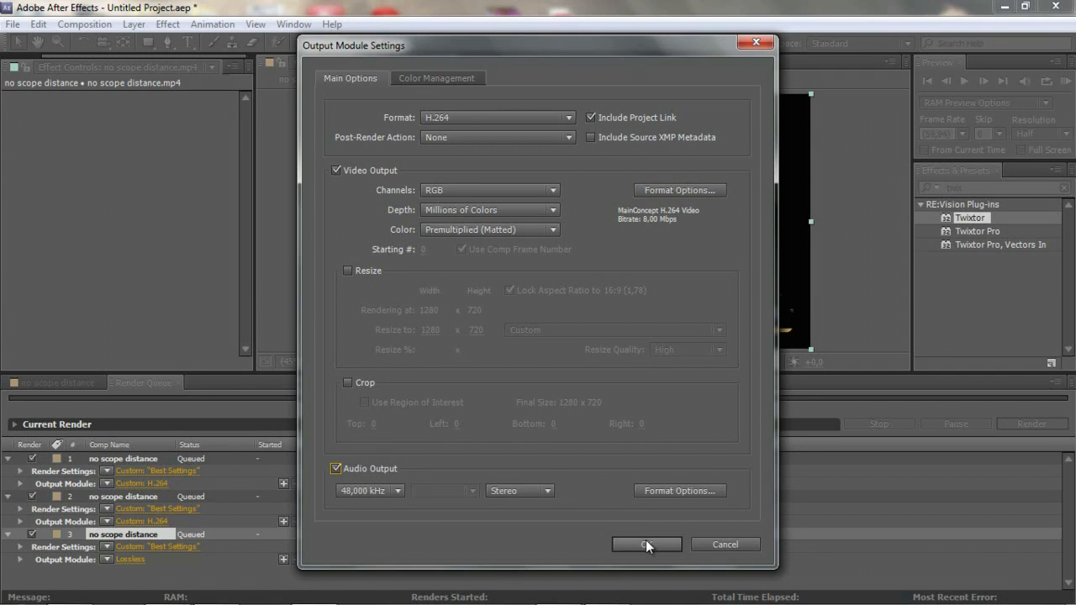
left_click(646, 544)
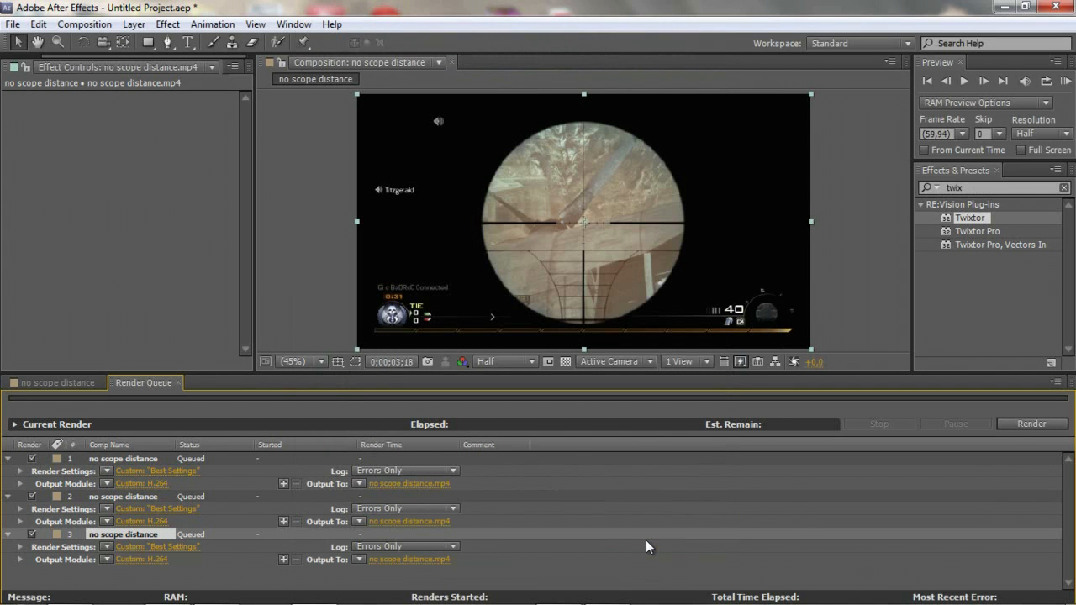
mouse_move(519, 543)
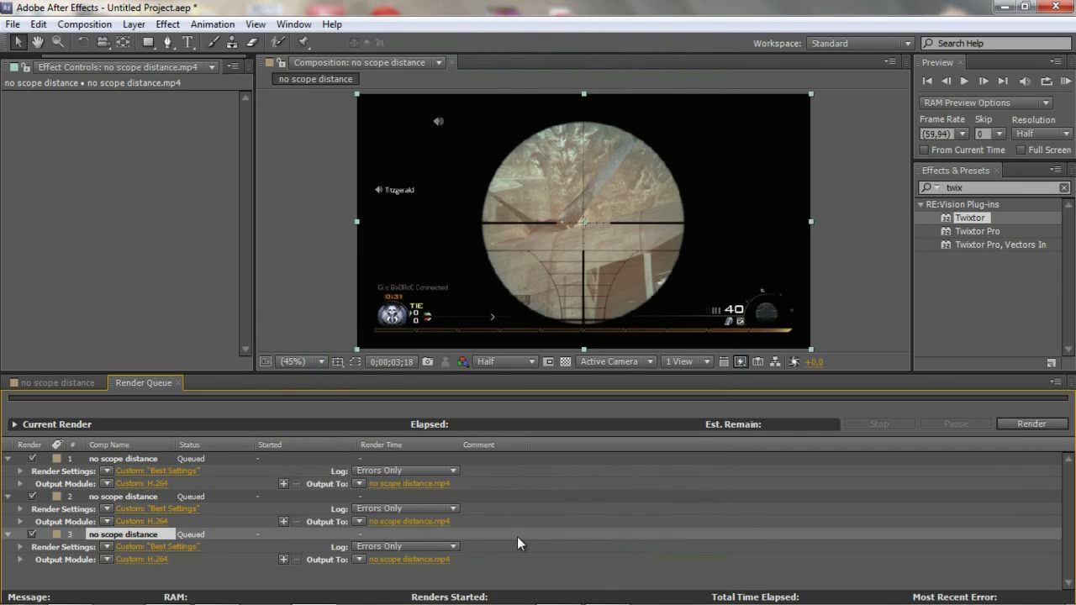
mouse_move(473, 544)
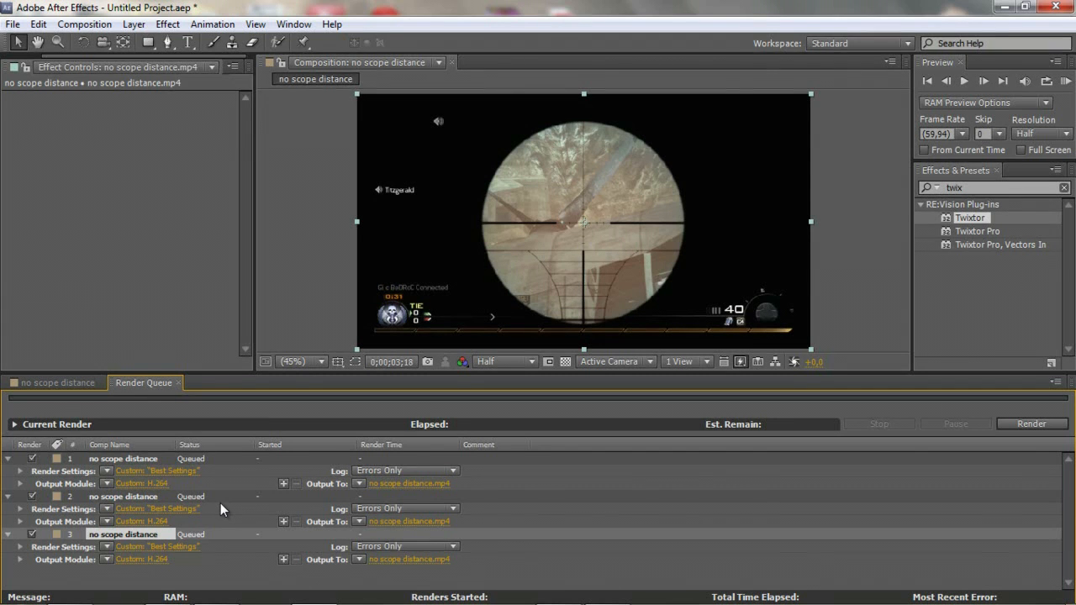
mouse_move(156, 553)
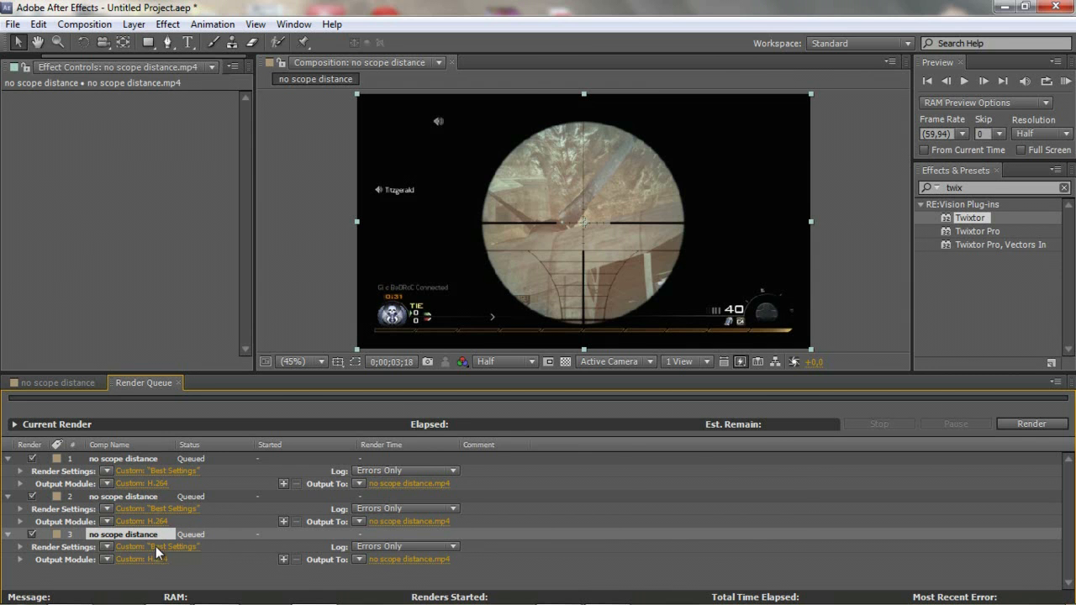
Override item 3's render settings to use a custom frame rate of 30 fps
left_click(157, 546)
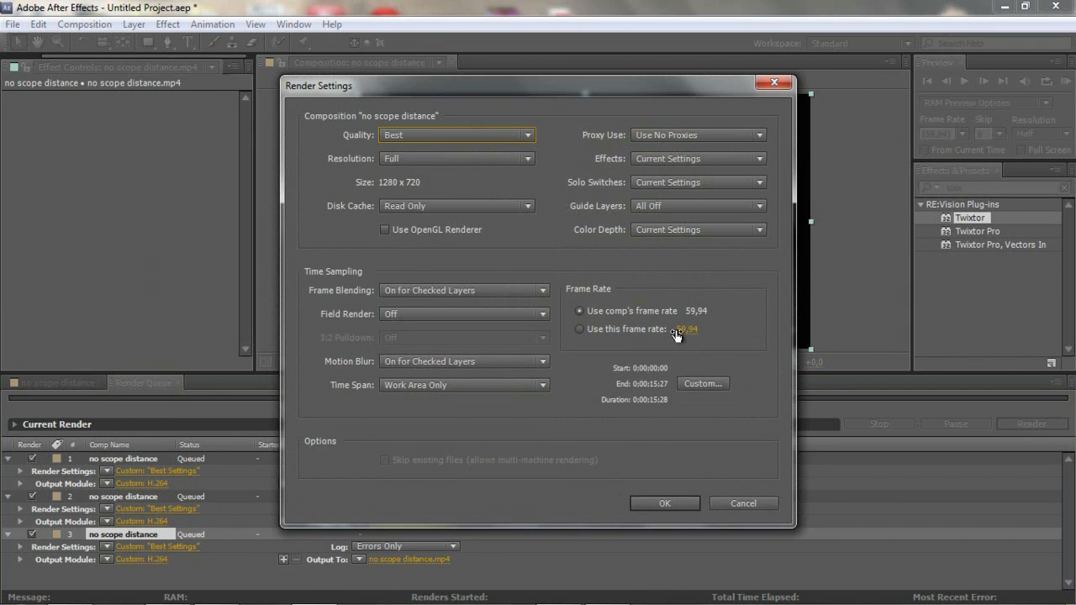
left_click(579, 329)
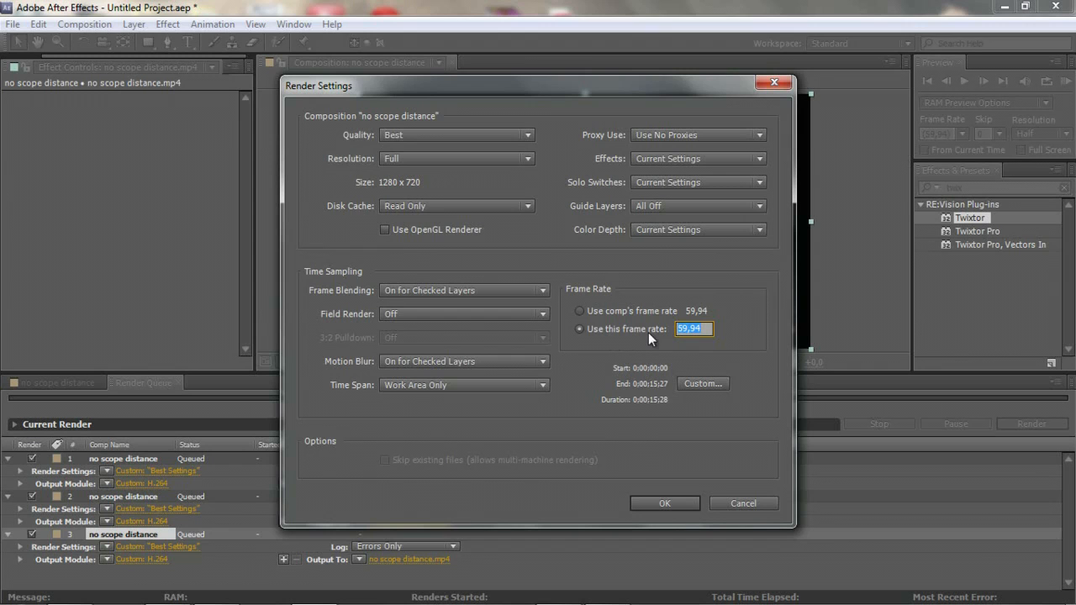
type("30")
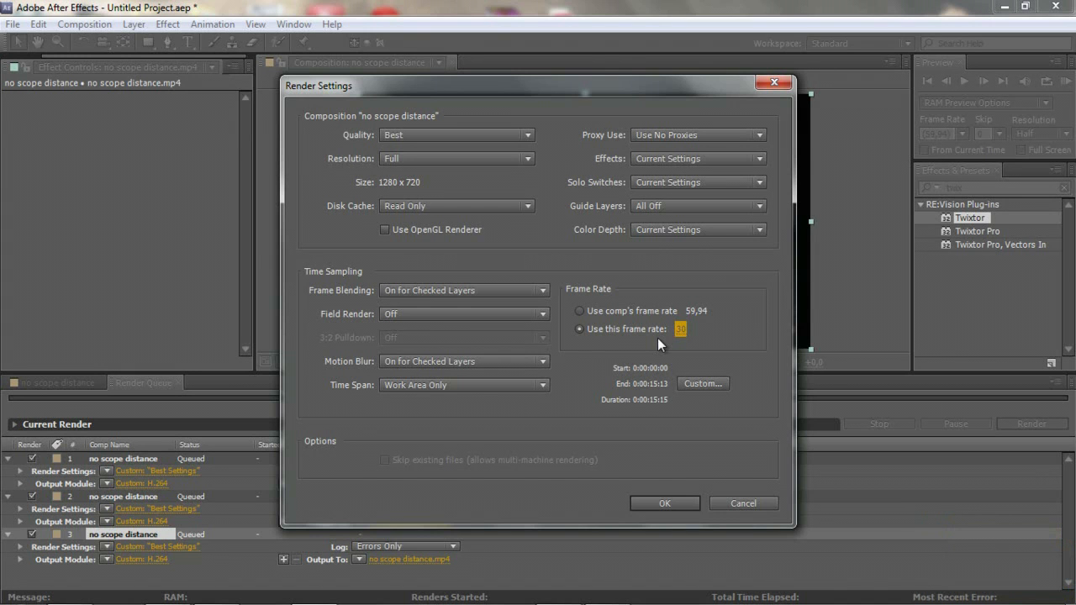
mouse_move(611, 443)
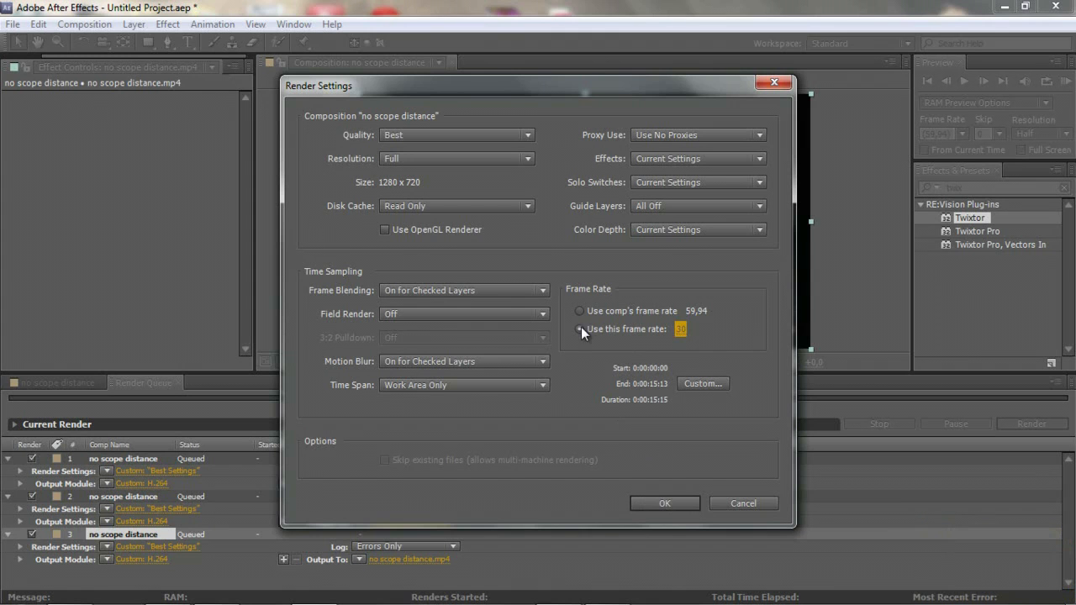
left_click(579, 328)
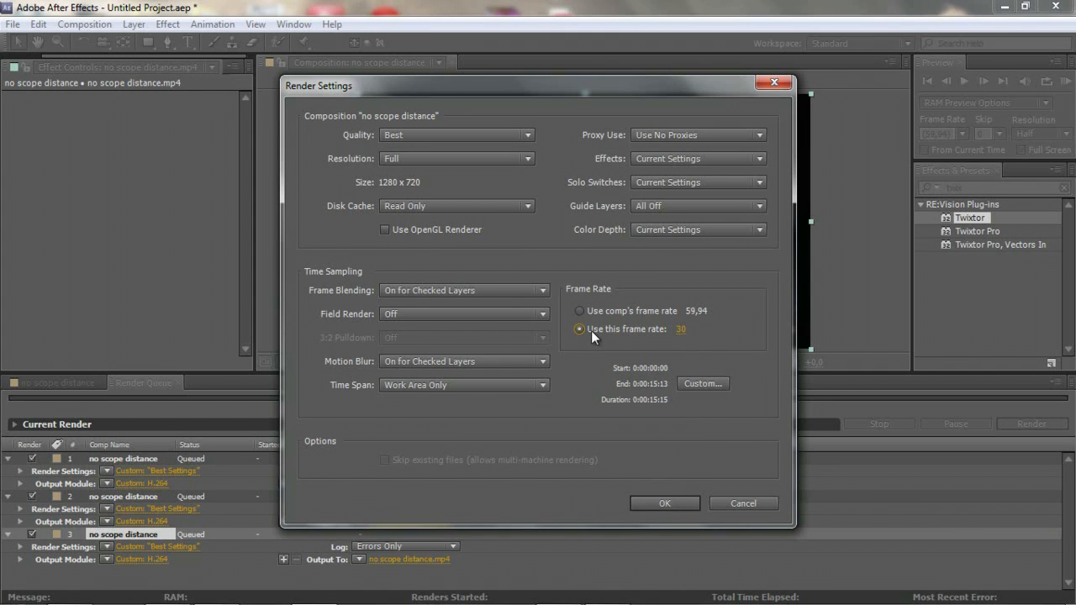
left_click(579, 311)
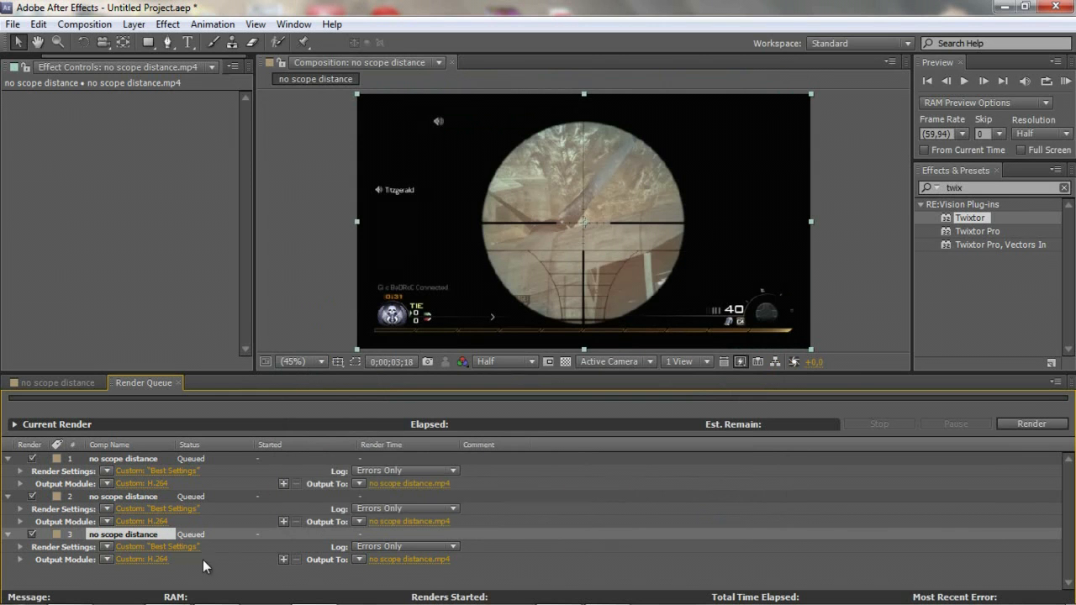
Reopen item 3's output module and H.264 options and confirm them unchanged
left_click(142, 559)
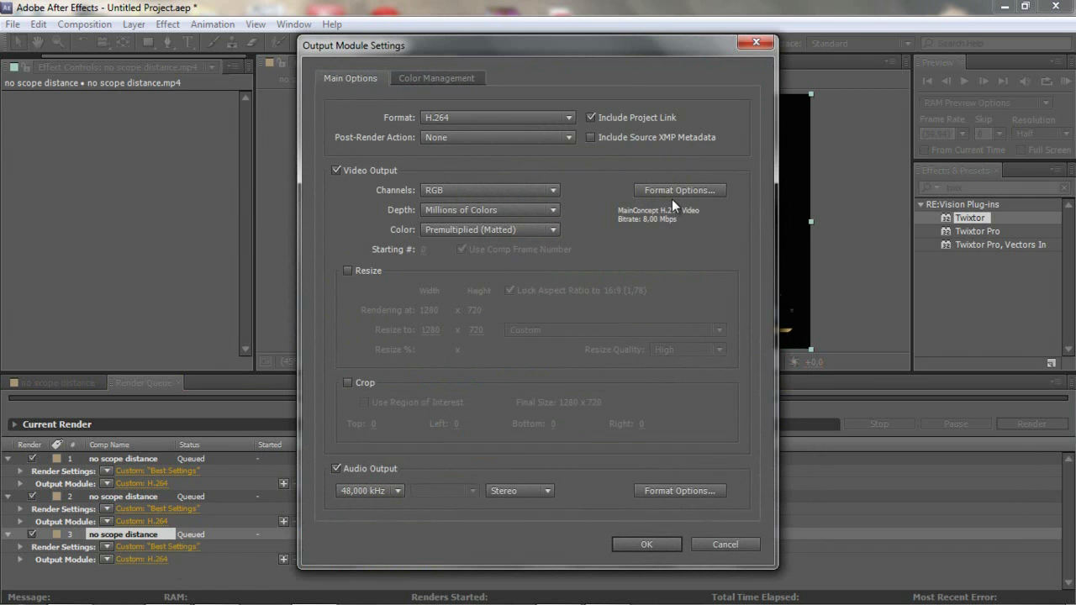
left_click(679, 189)
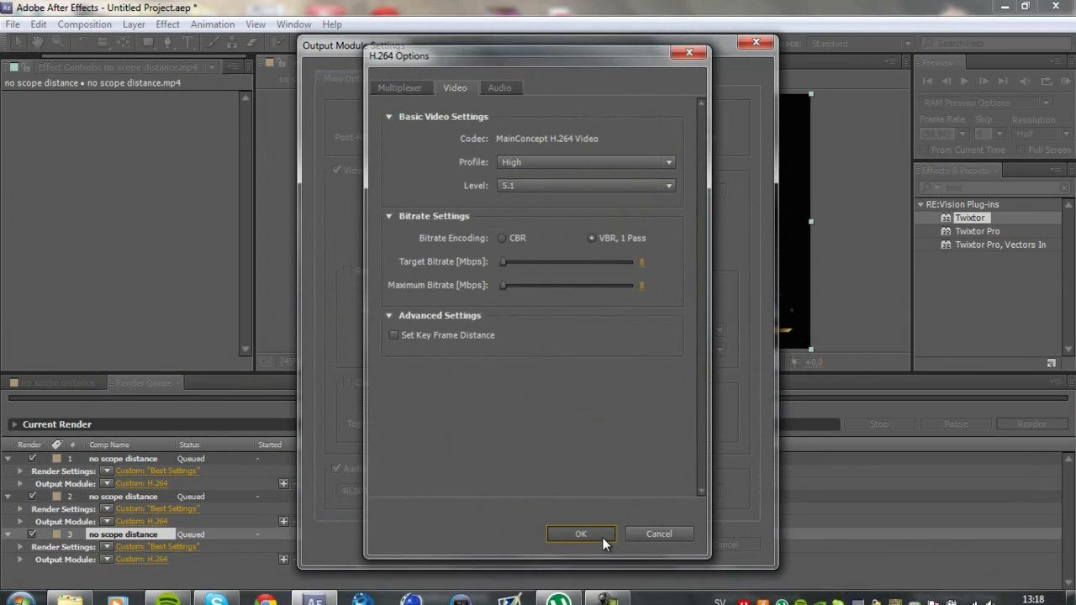
left_click(580, 533)
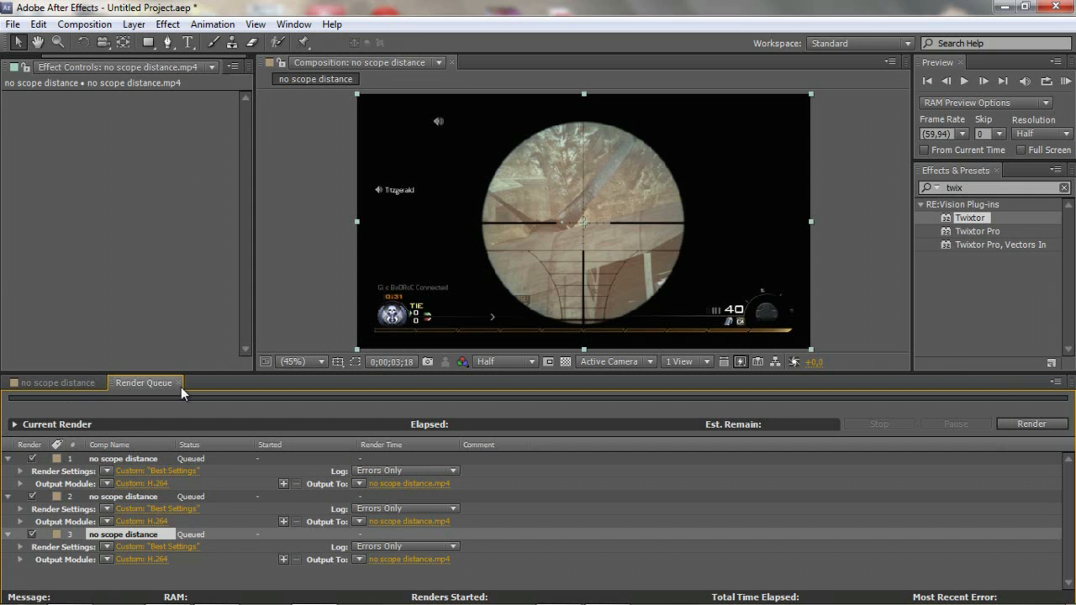
left_click(56, 383)
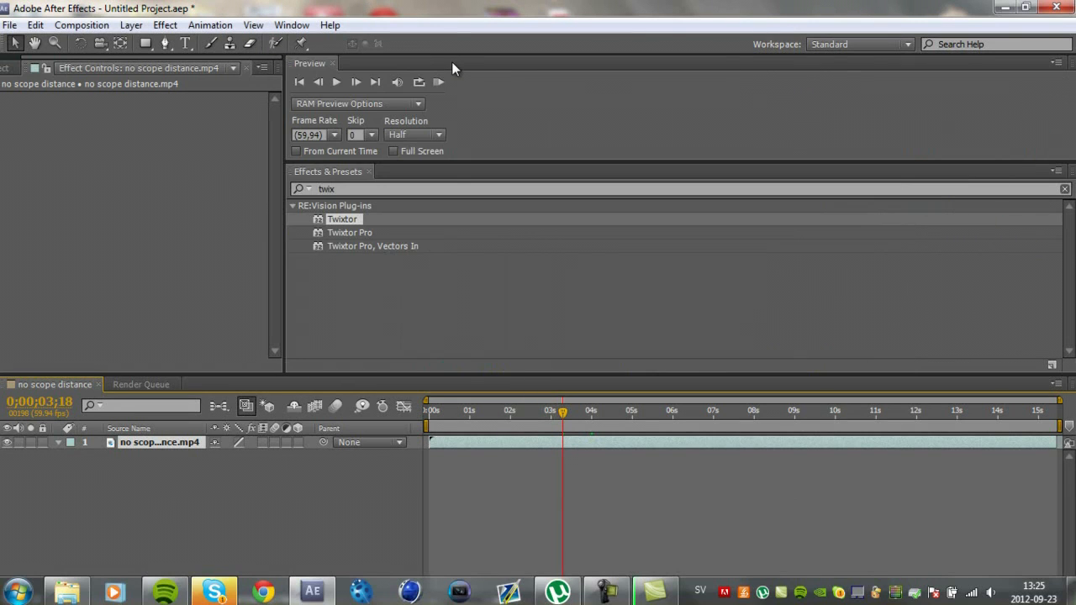
mouse_move(336, 69)
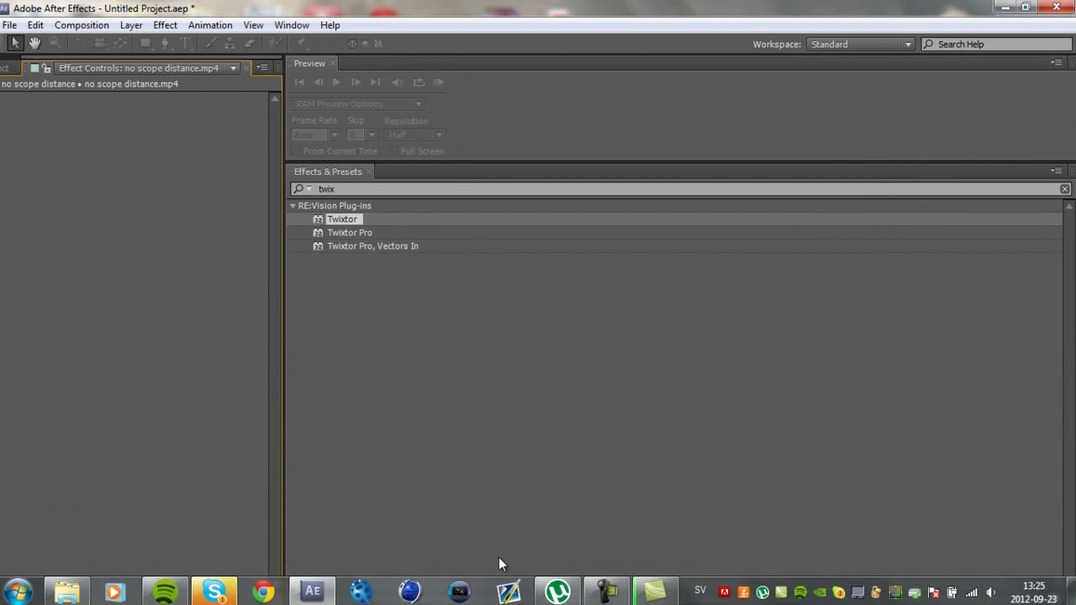
mouse_move(353, 465)
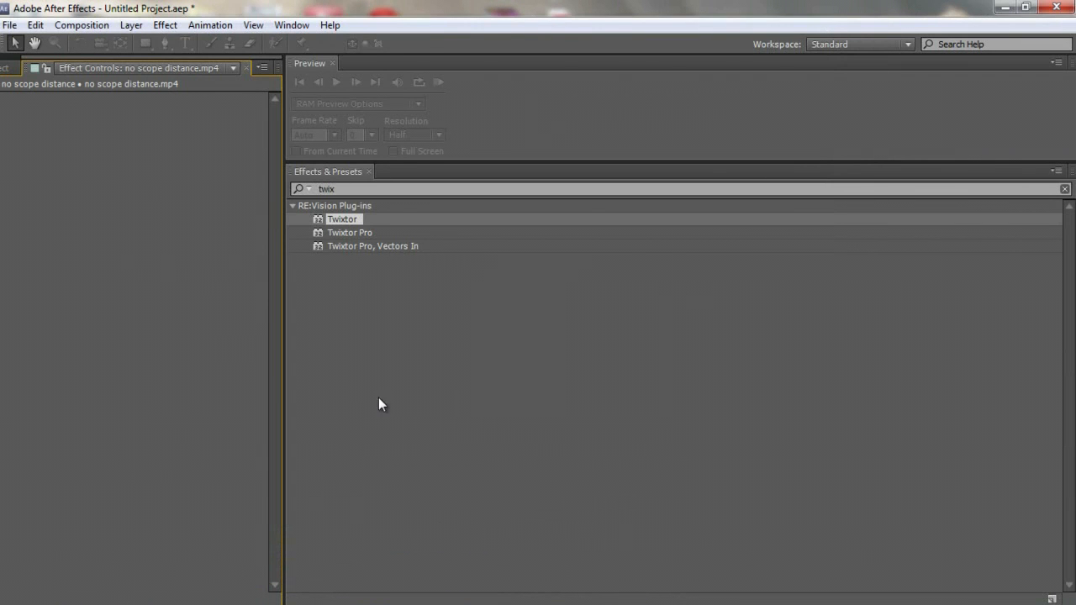
mouse_move(341, 446)
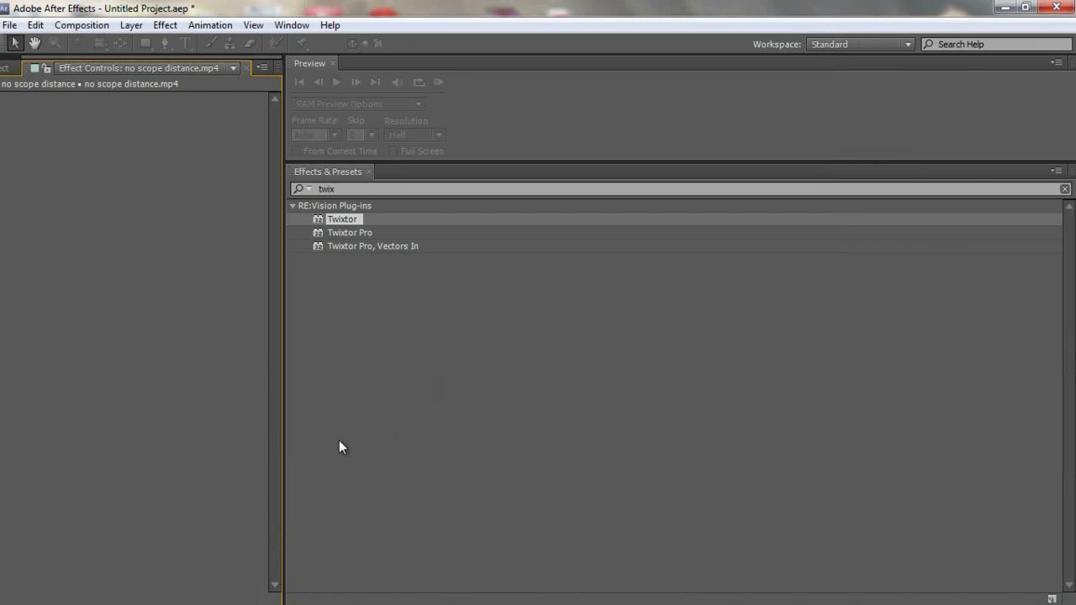
mouse_move(284, 593)
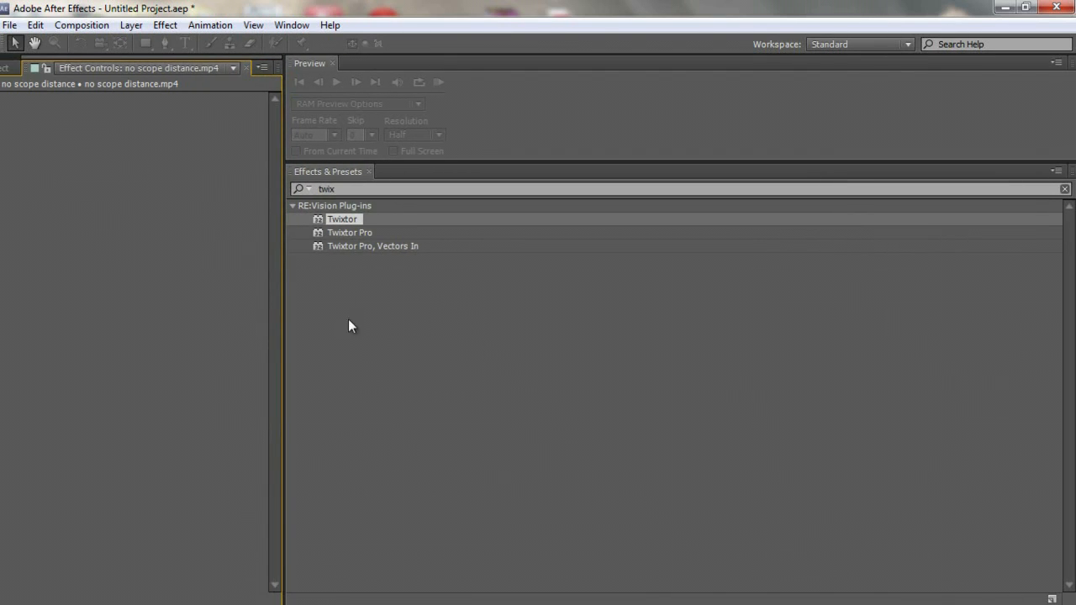
mouse_move(427, 244)
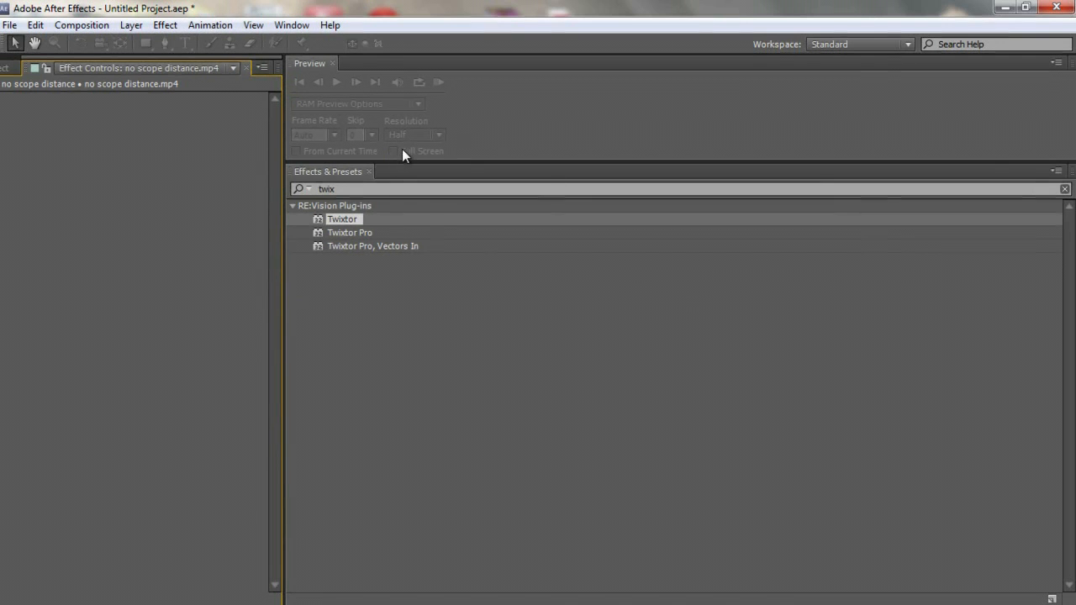
Bring up the workspace choices menu
left_click(292, 24)
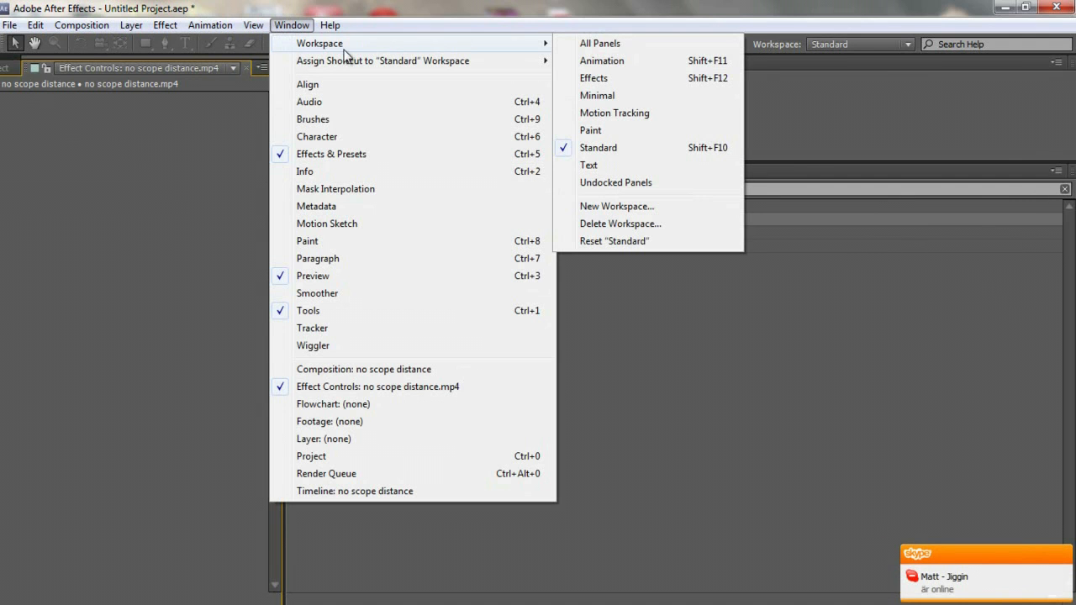
mouse_move(596, 95)
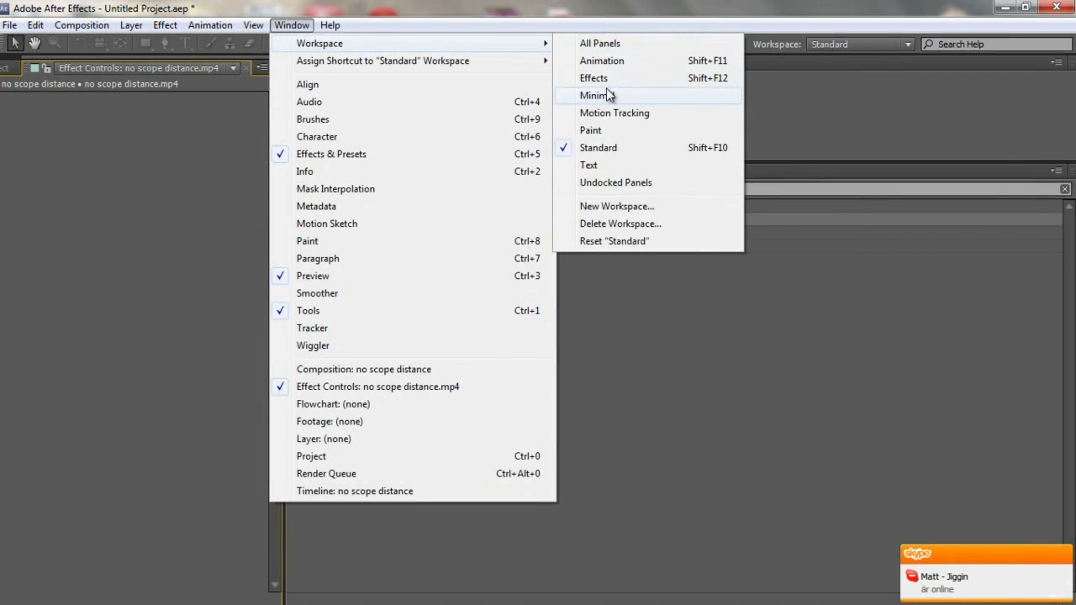
mouse_move(618, 241)
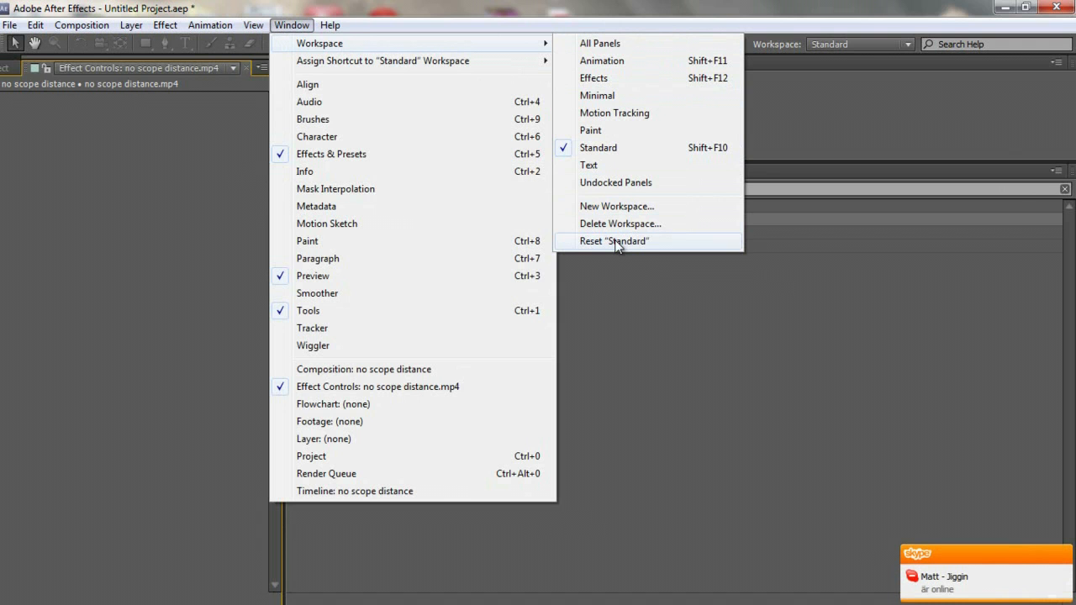
mouse_move(654, 247)
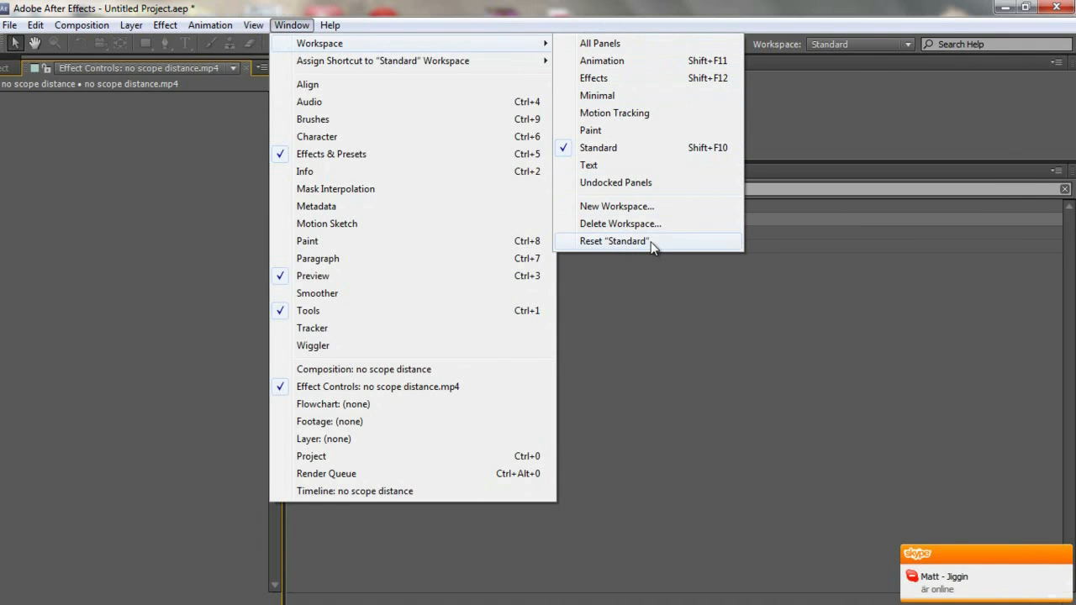
Reset the Standard workspace to its original layout and confirm the reset
left_click(613, 241)
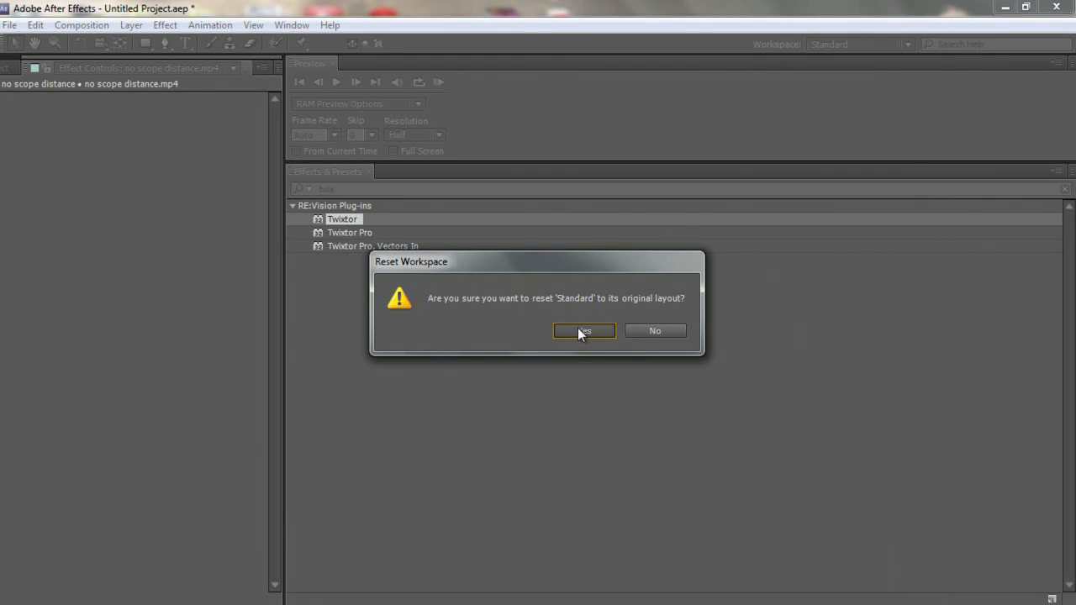
left_click(583, 330)
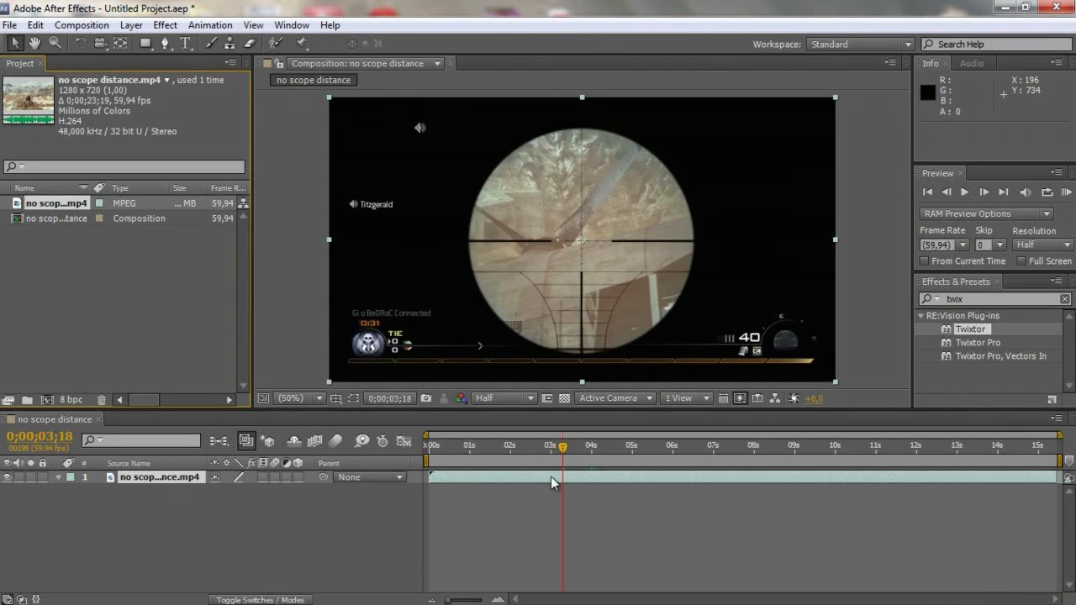
mouse_move(716, 420)
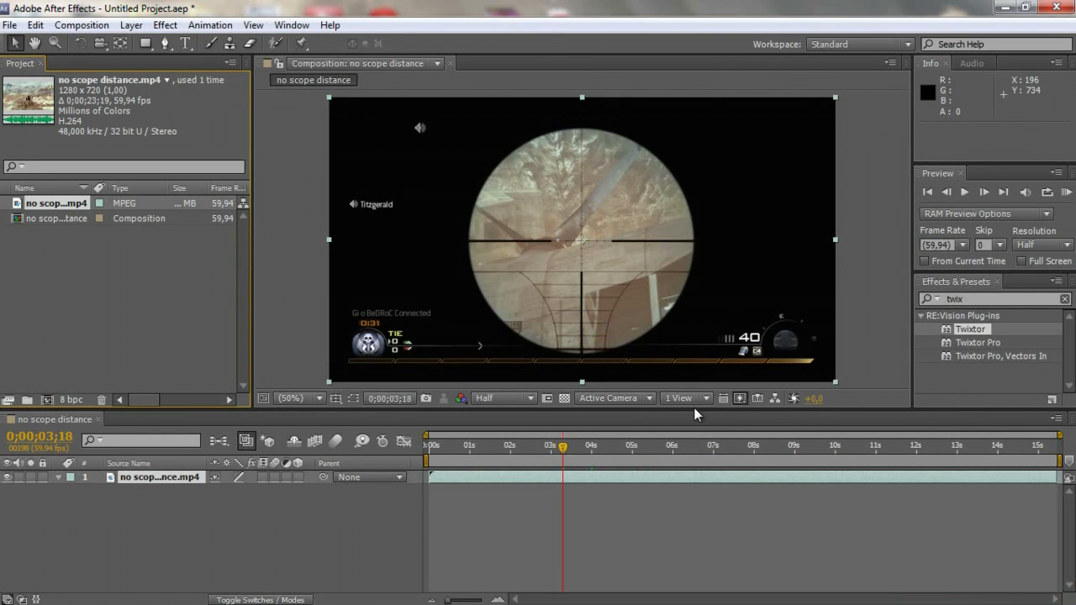
mouse_move(695, 414)
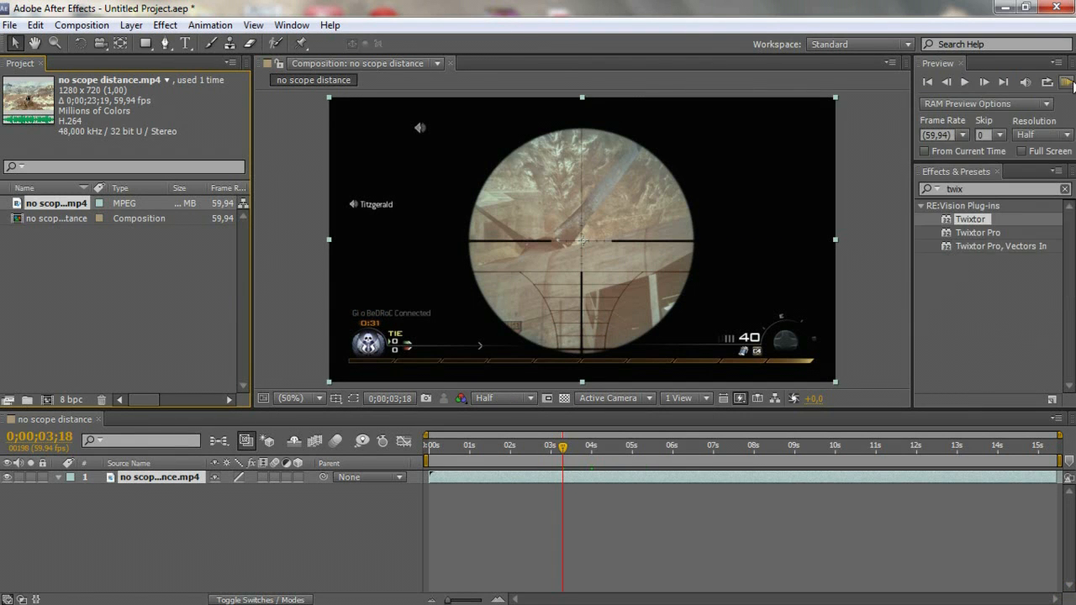
mouse_move(1067, 81)
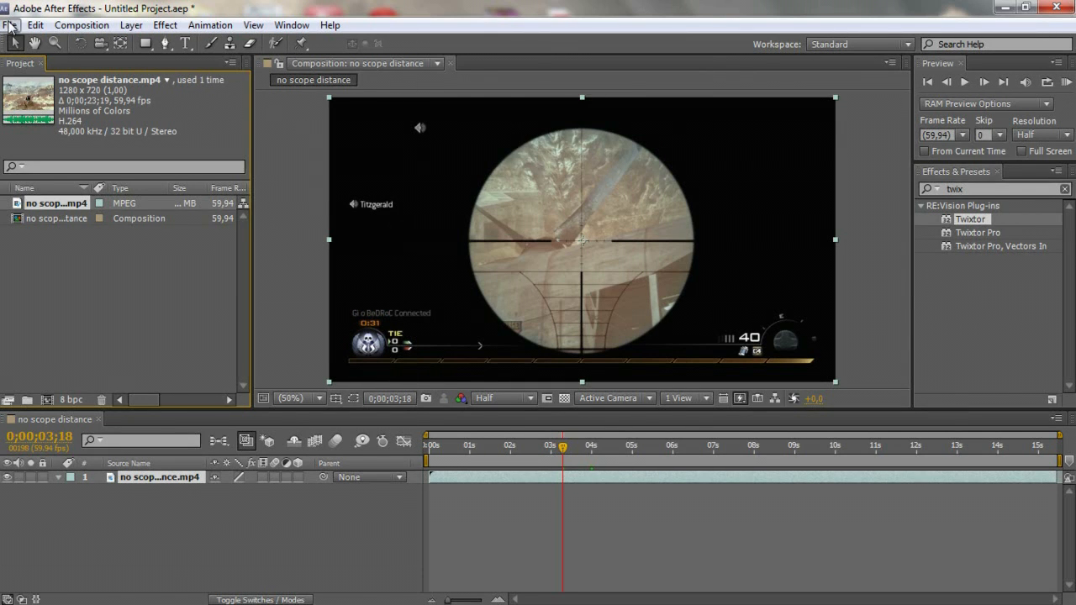
Purge all caches and memory via Edit > Purge > All, then stop the preview
left_click(12, 25)
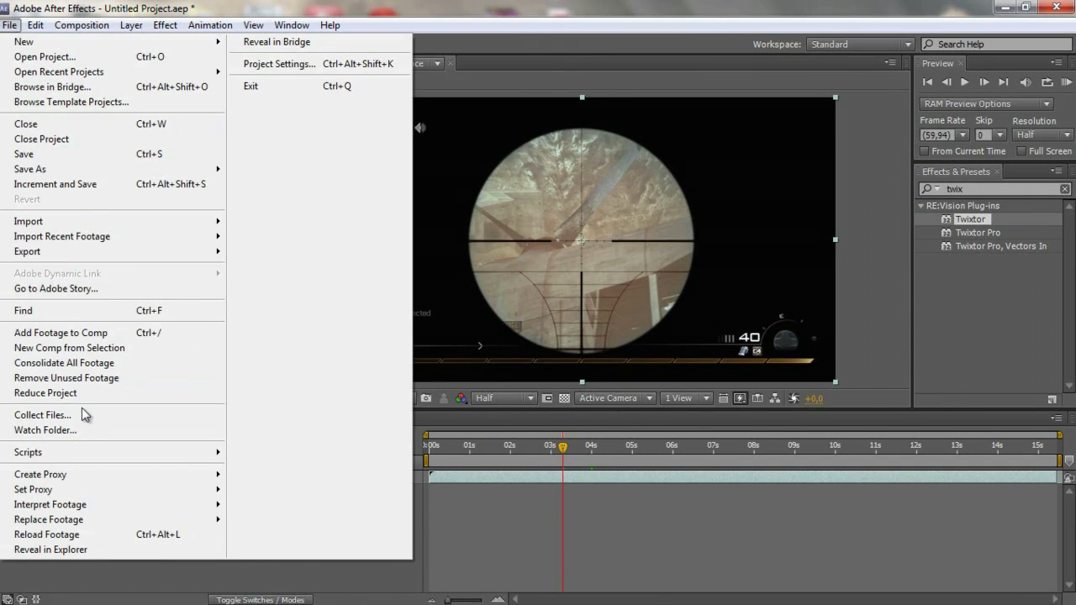
left_click(36, 25)
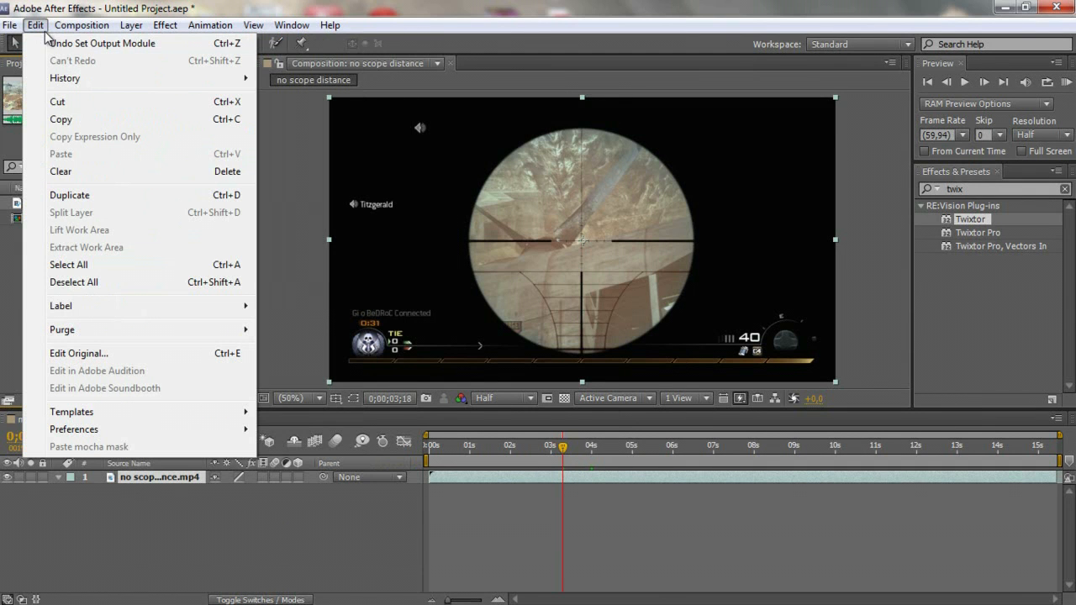
left_click(63, 329)
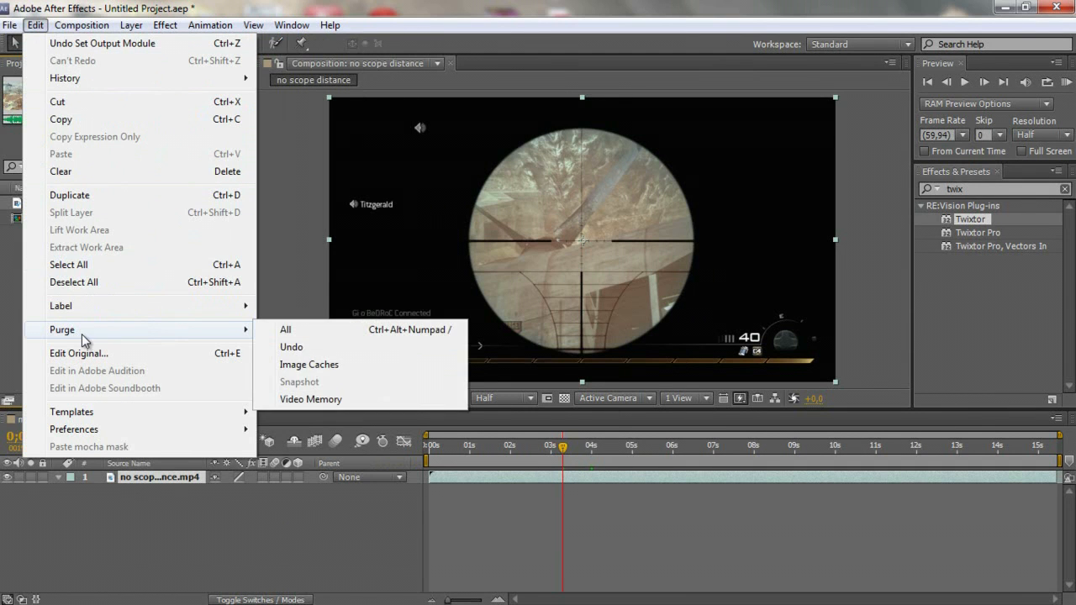
mouse_move(290, 329)
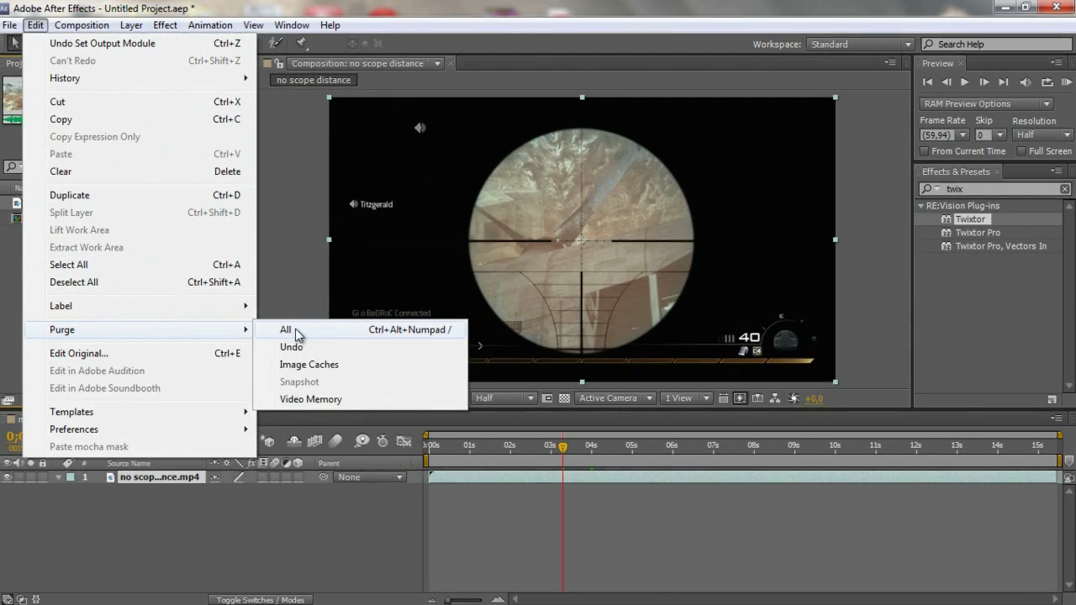
left_click(285, 328)
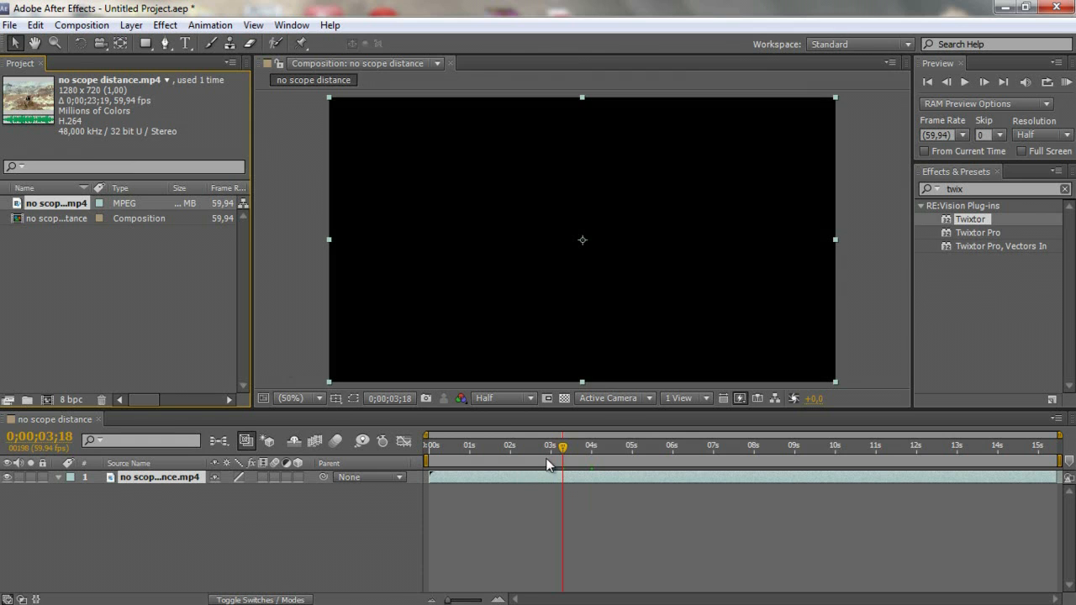
mouse_move(561, 243)
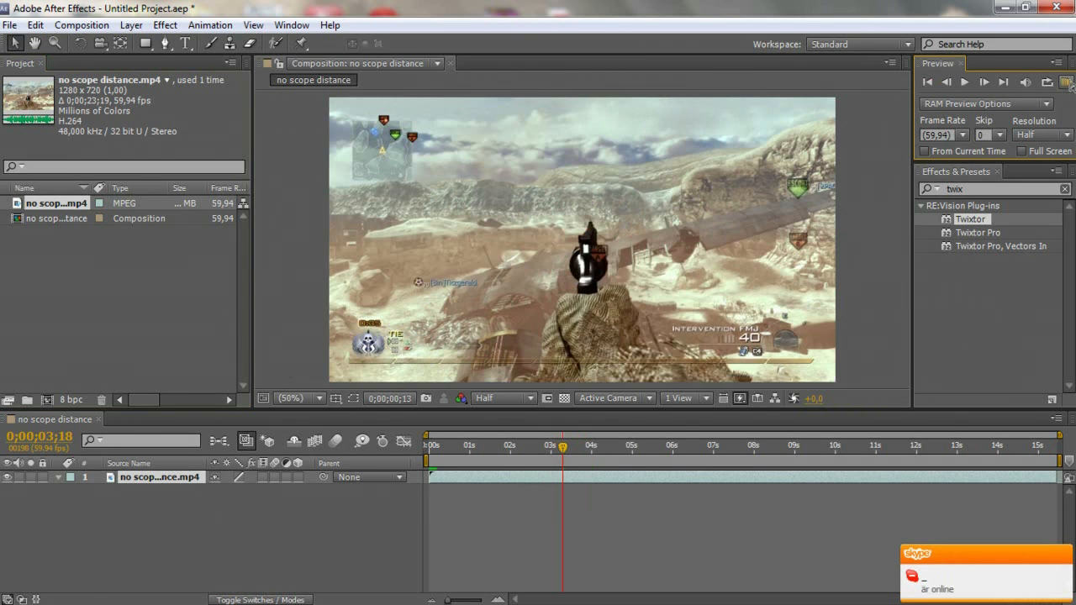
left_click(963, 82)
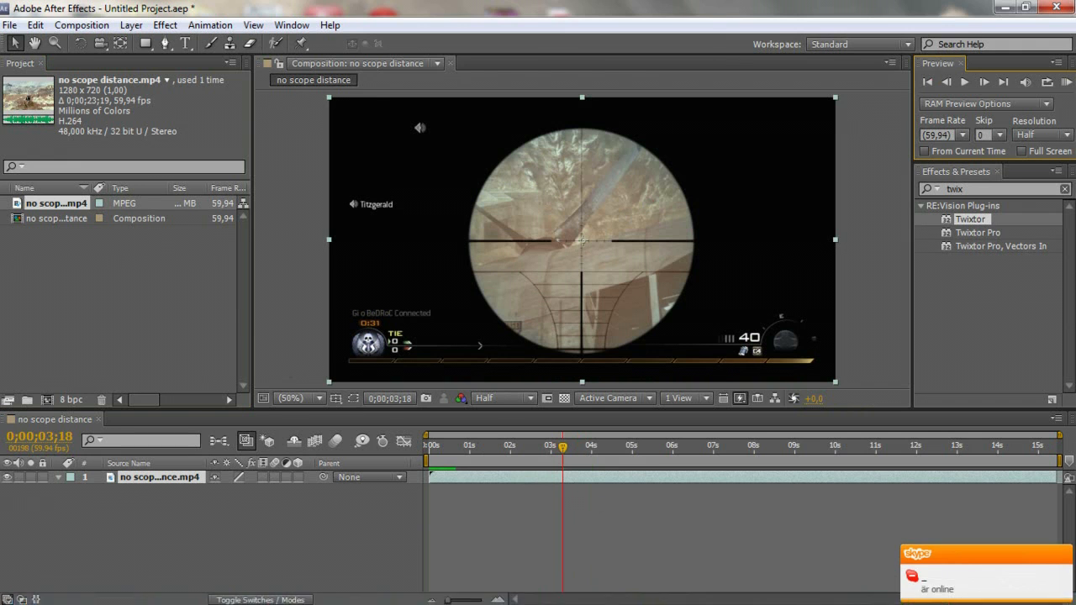
mouse_move(623, 539)
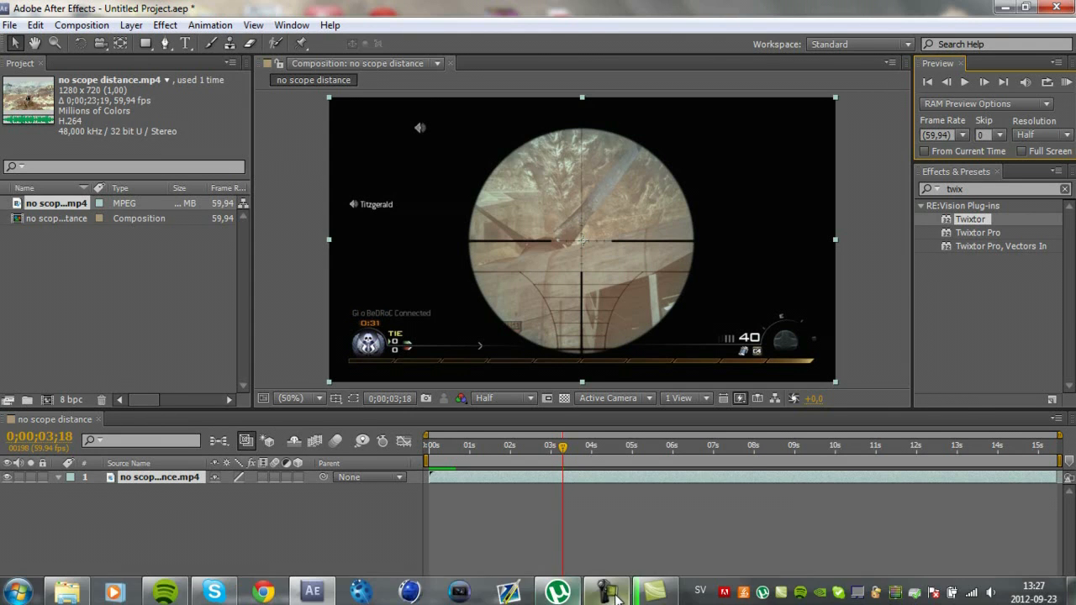
left_click(606, 590)
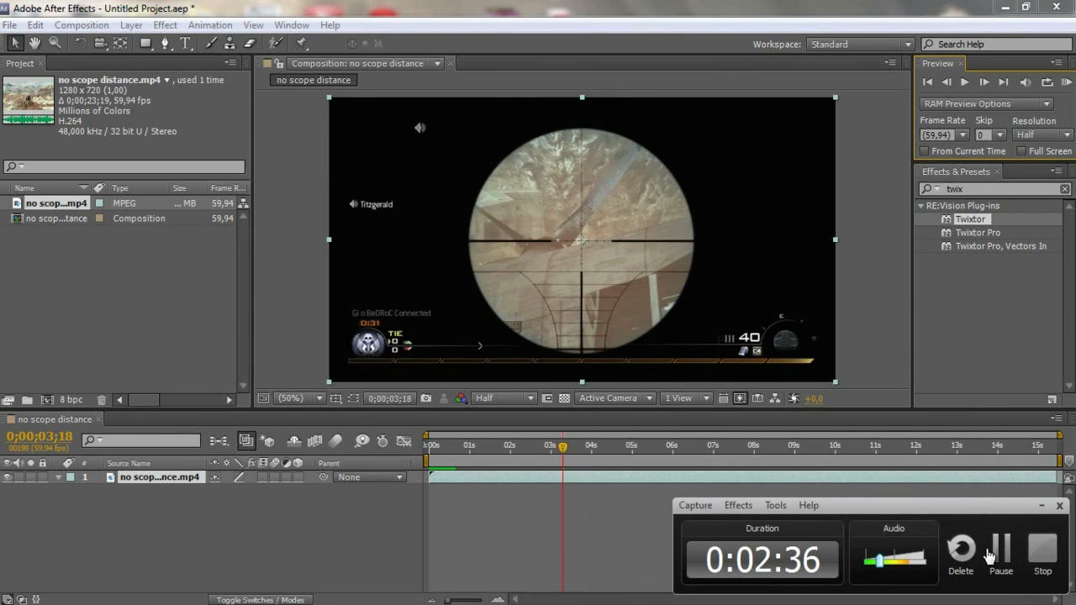